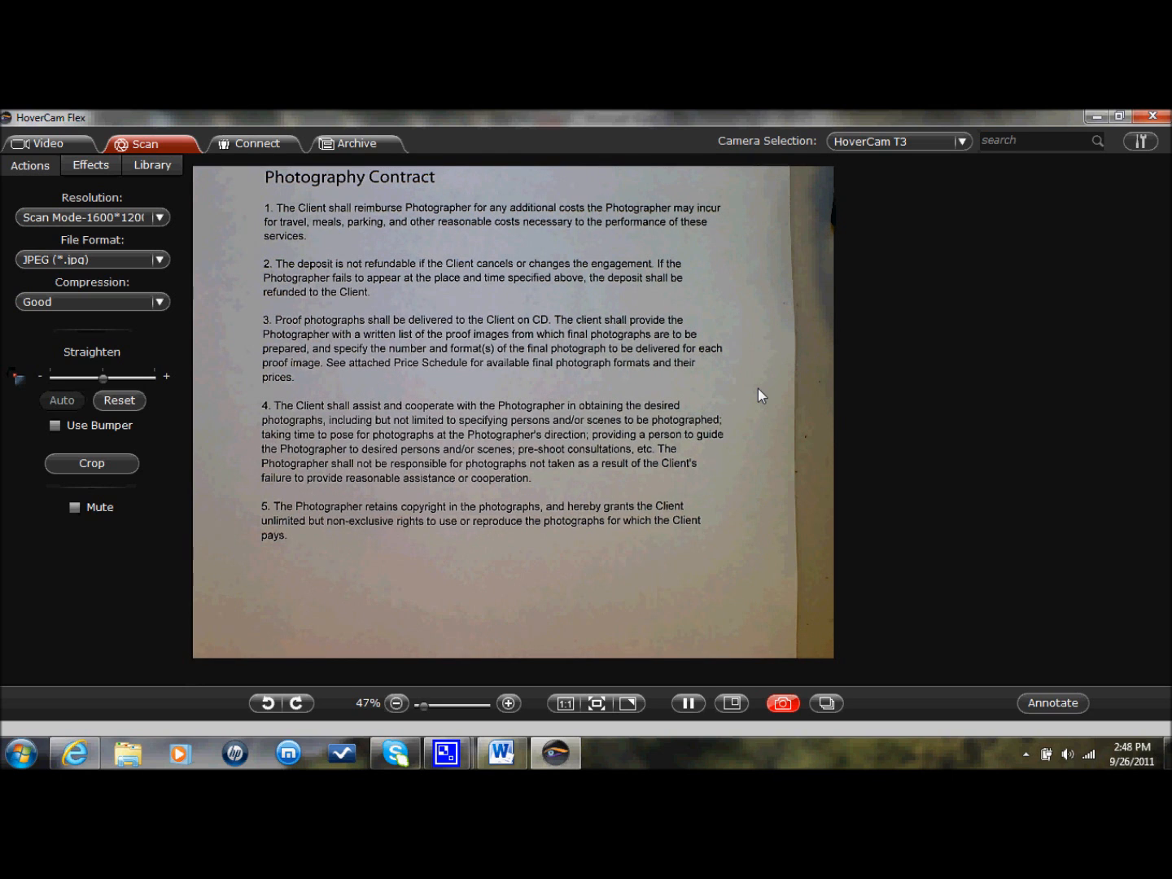
{"action": "mouse_move", "coordinate": [811, 690]}
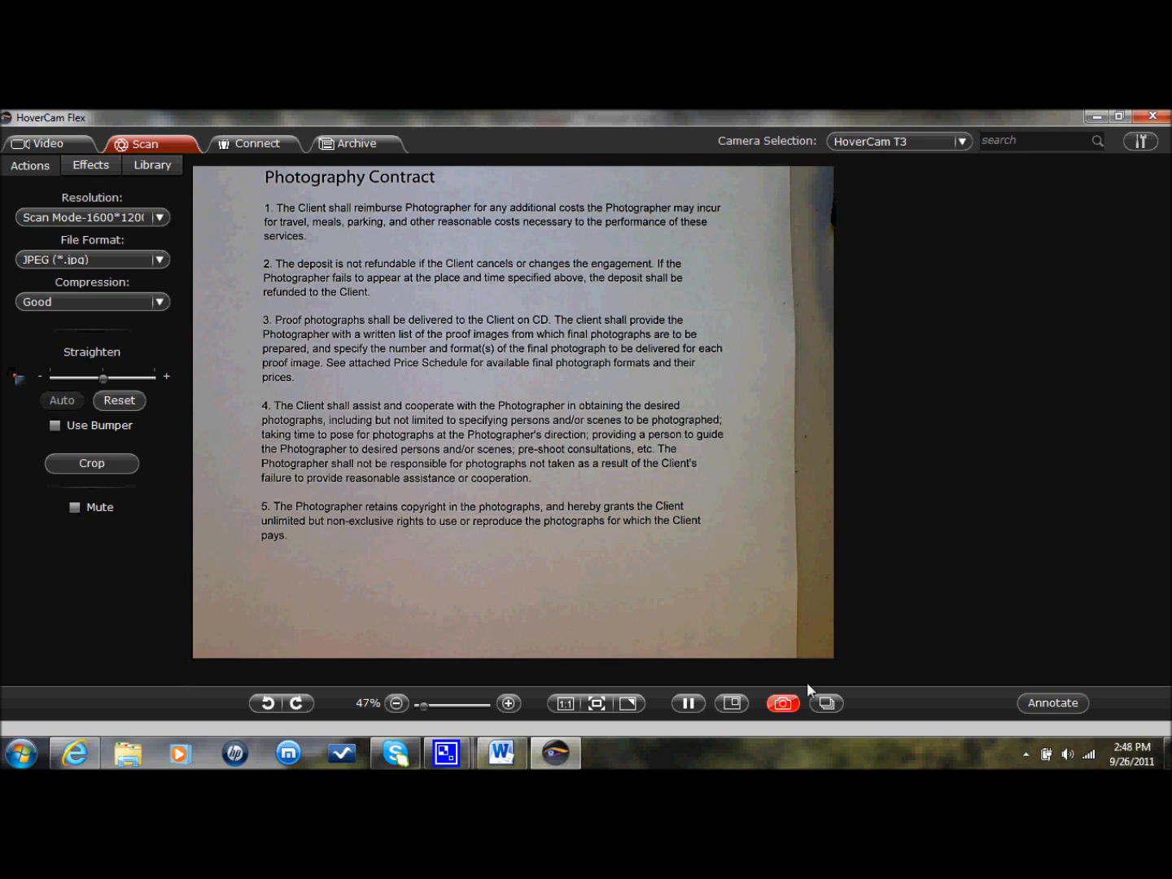
Capture the live Photography Contract page as image IMG_0007
{"action": "left_click", "coordinate": [781, 703]}
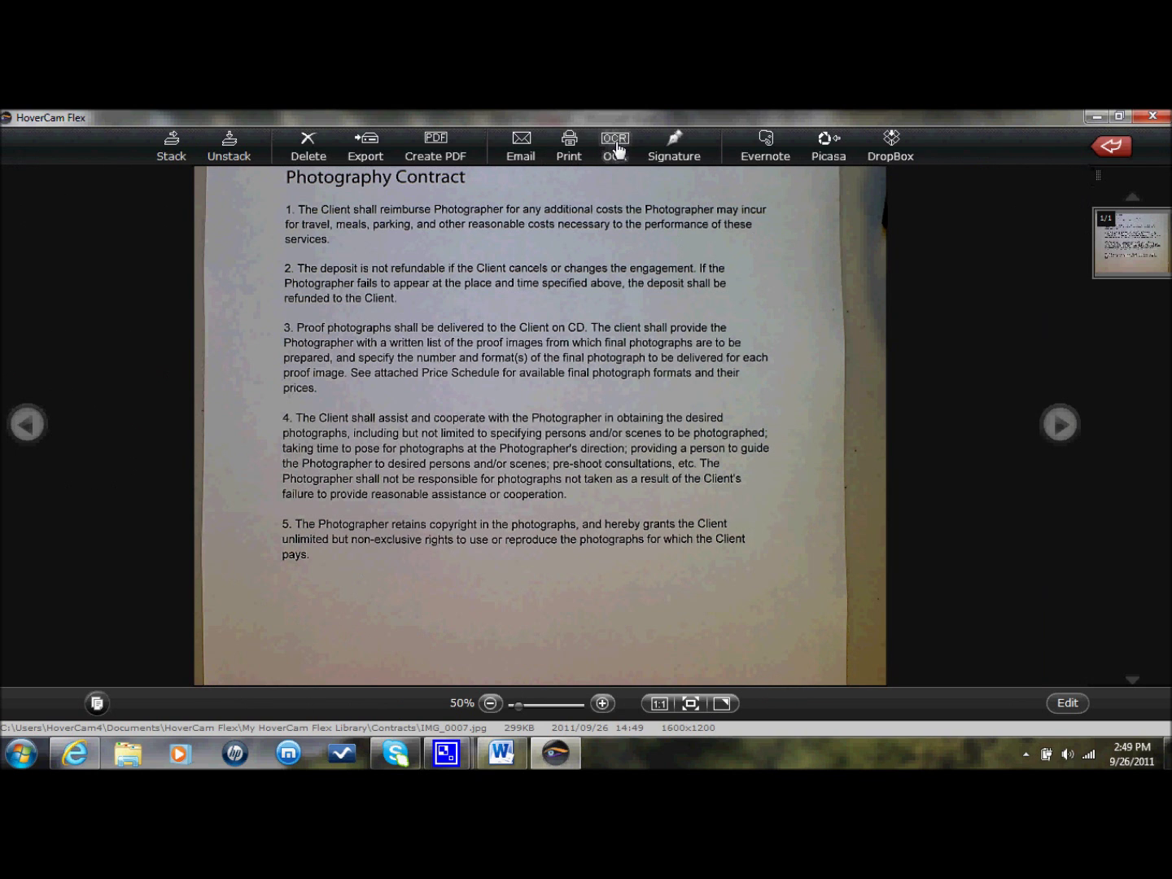
Run OCR on the contract photo and select clause 2 wording for editing
{"action": "left_click", "coordinate": [615, 138]}
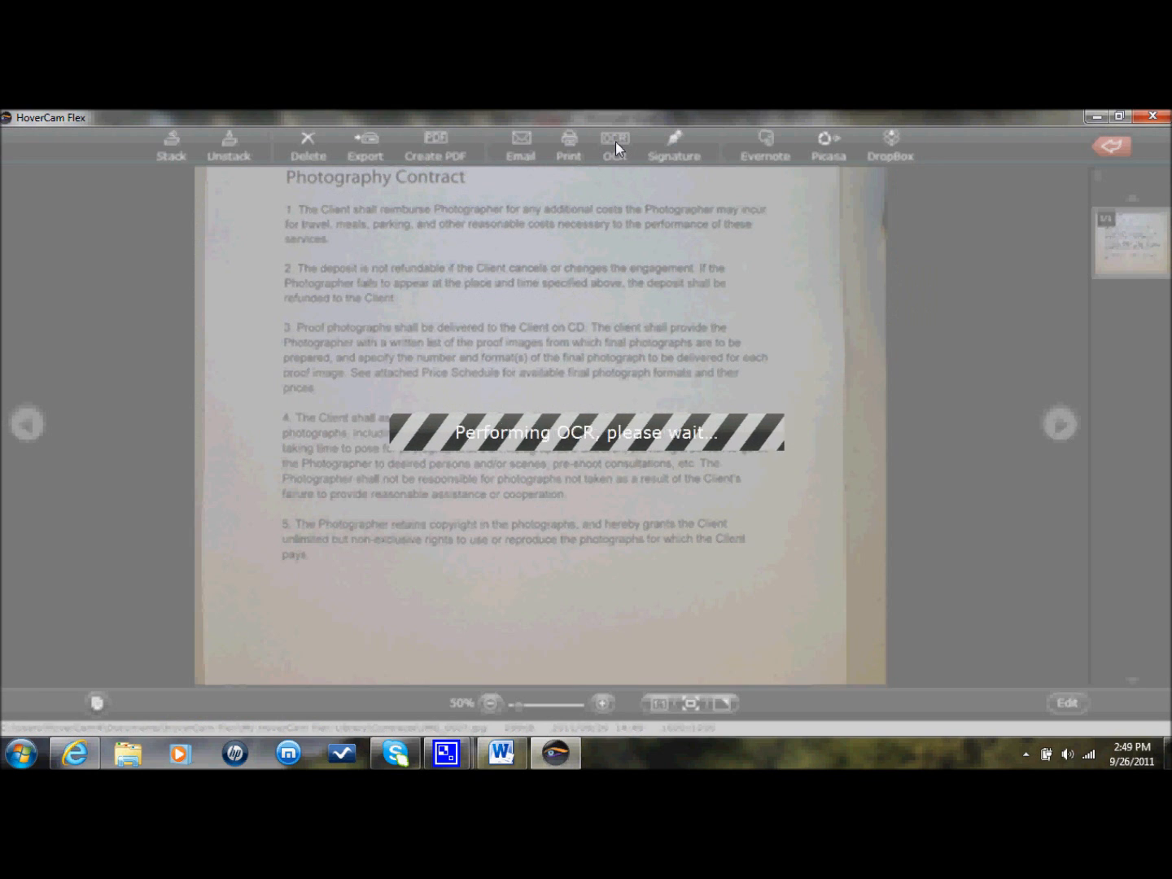
{"action": "left_click", "coordinate": [616, 139]}
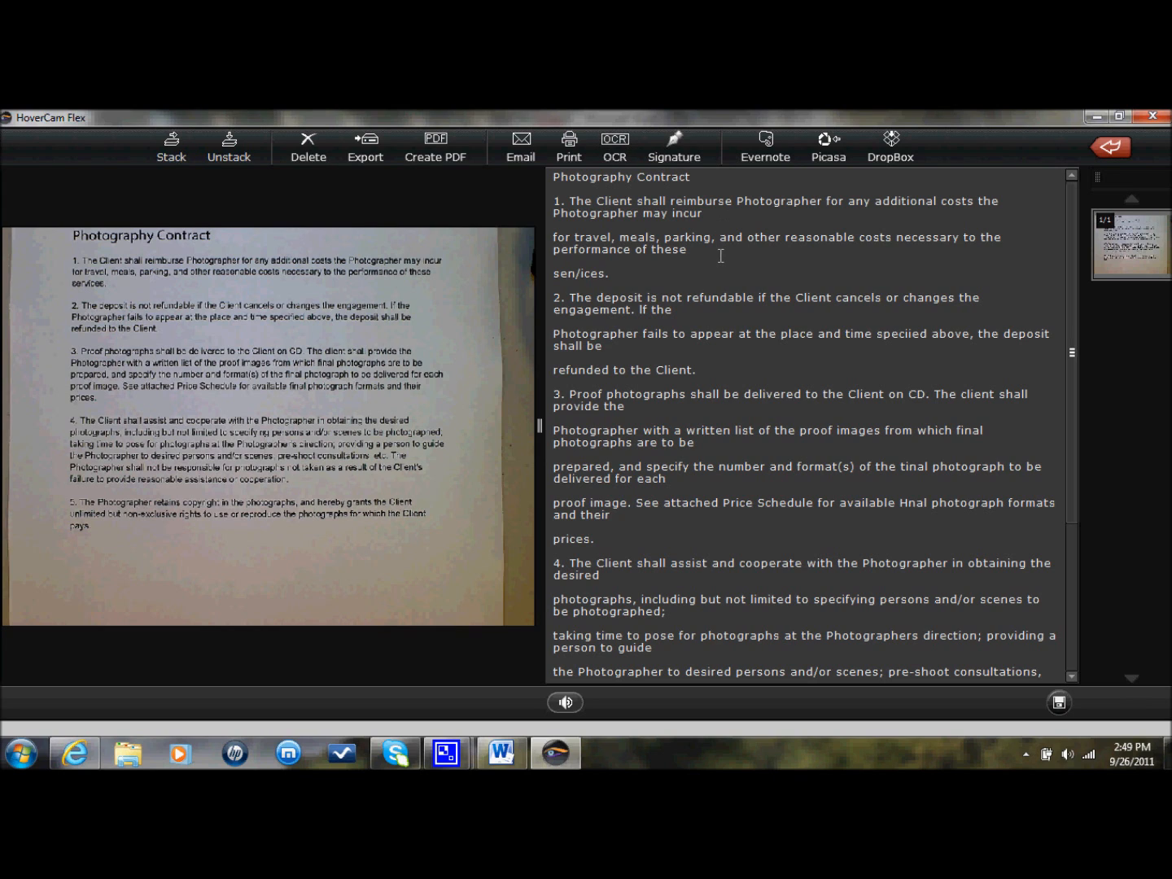
{"action": "mouse_move", "coordinate": [715, 218]}
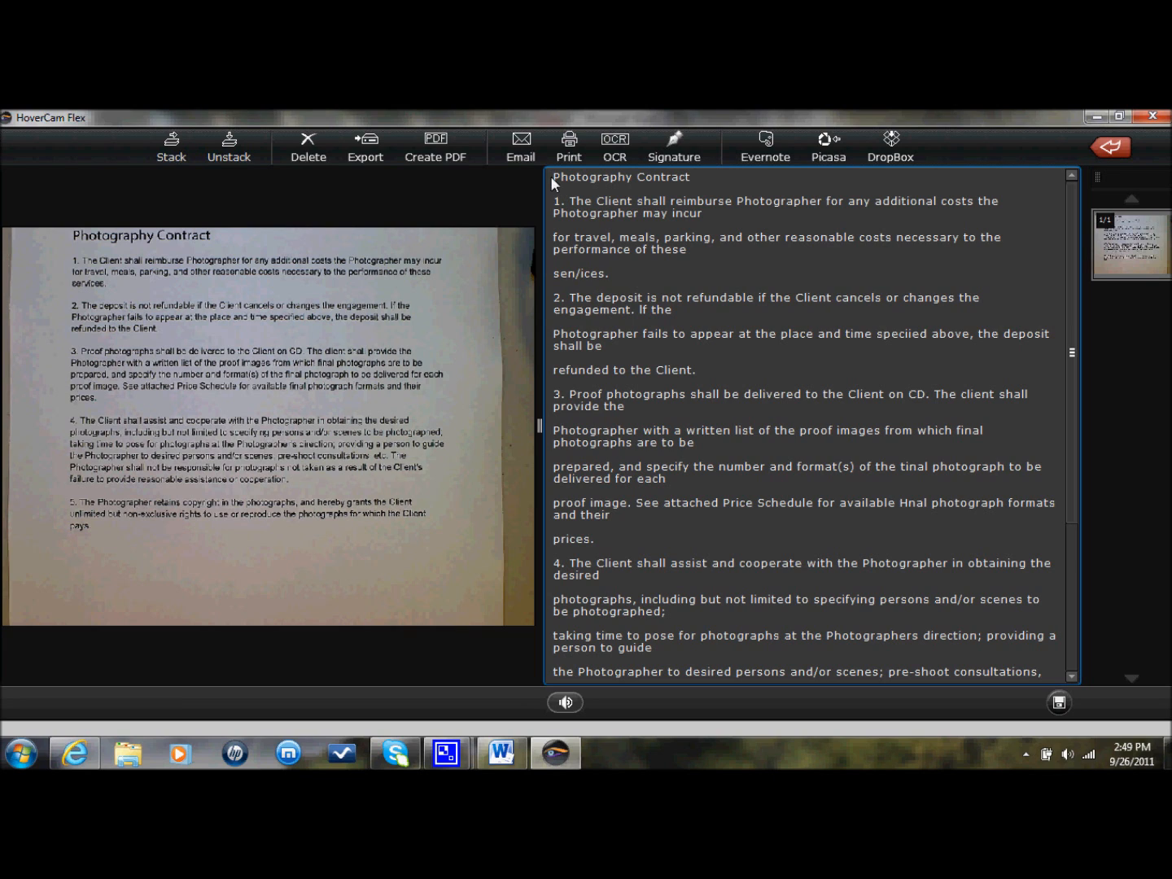
{"action": "left_click_drag", "start_coordinate": [551, 201], "coordinate": [811, 514]}
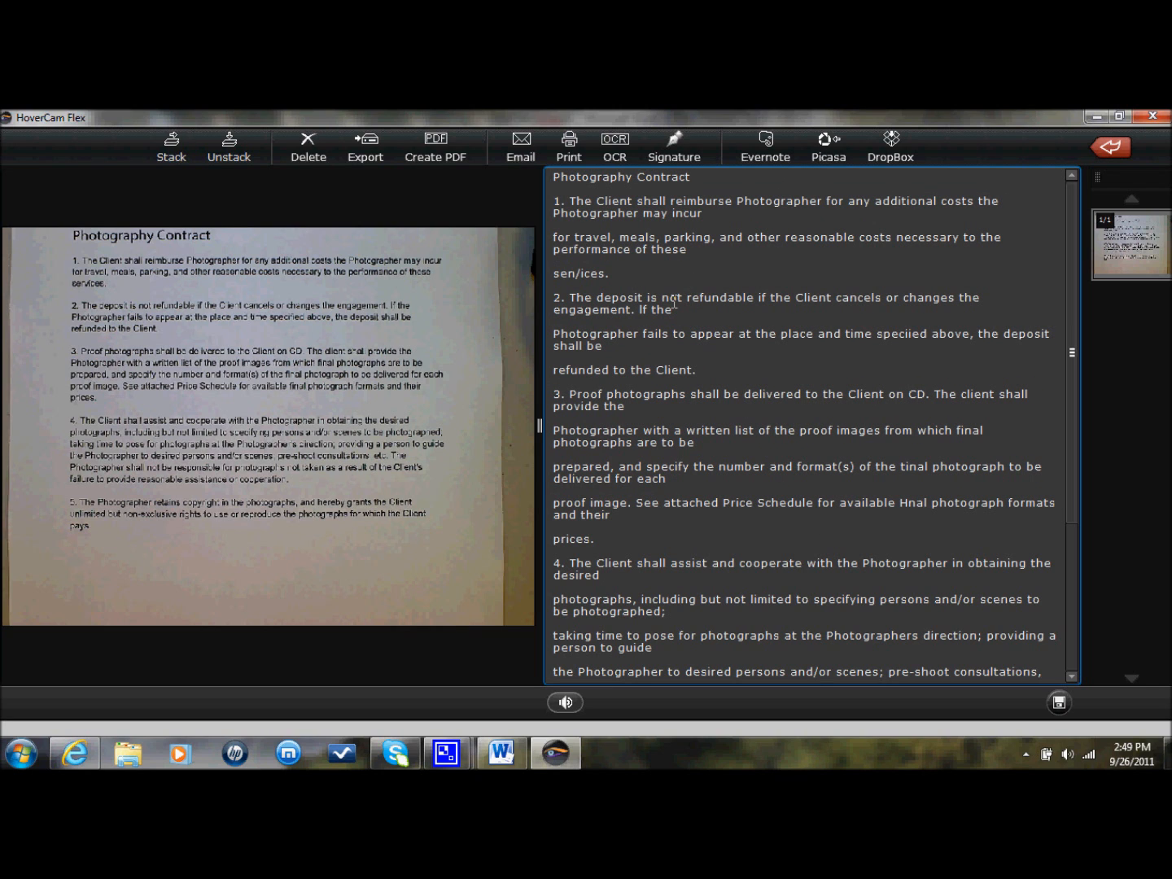
{"action": "mouse_move", "coordinate": [643, 343]}
{"action": "type", "text": " and stuff"}
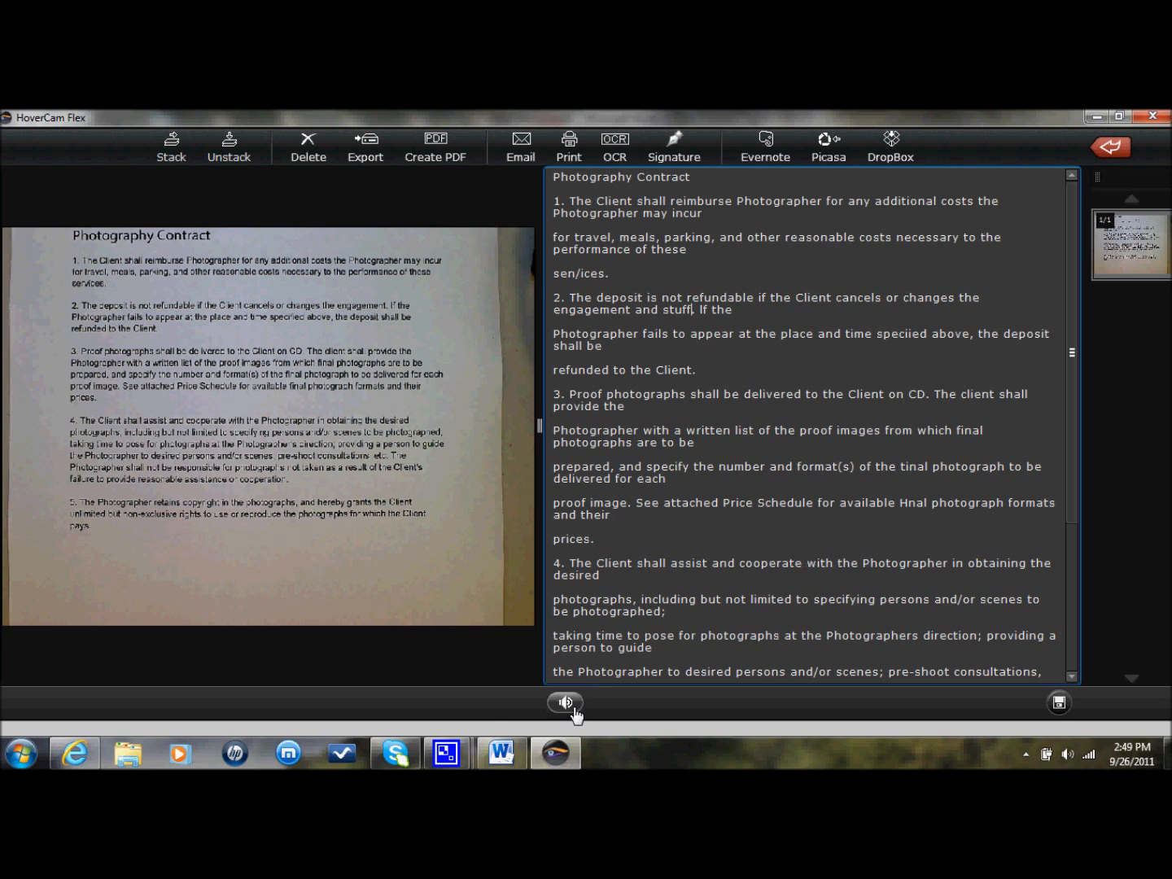
Start text-to-speech on the recognised contract text
{"action": "left_click", "coordinate": [563, 703]}
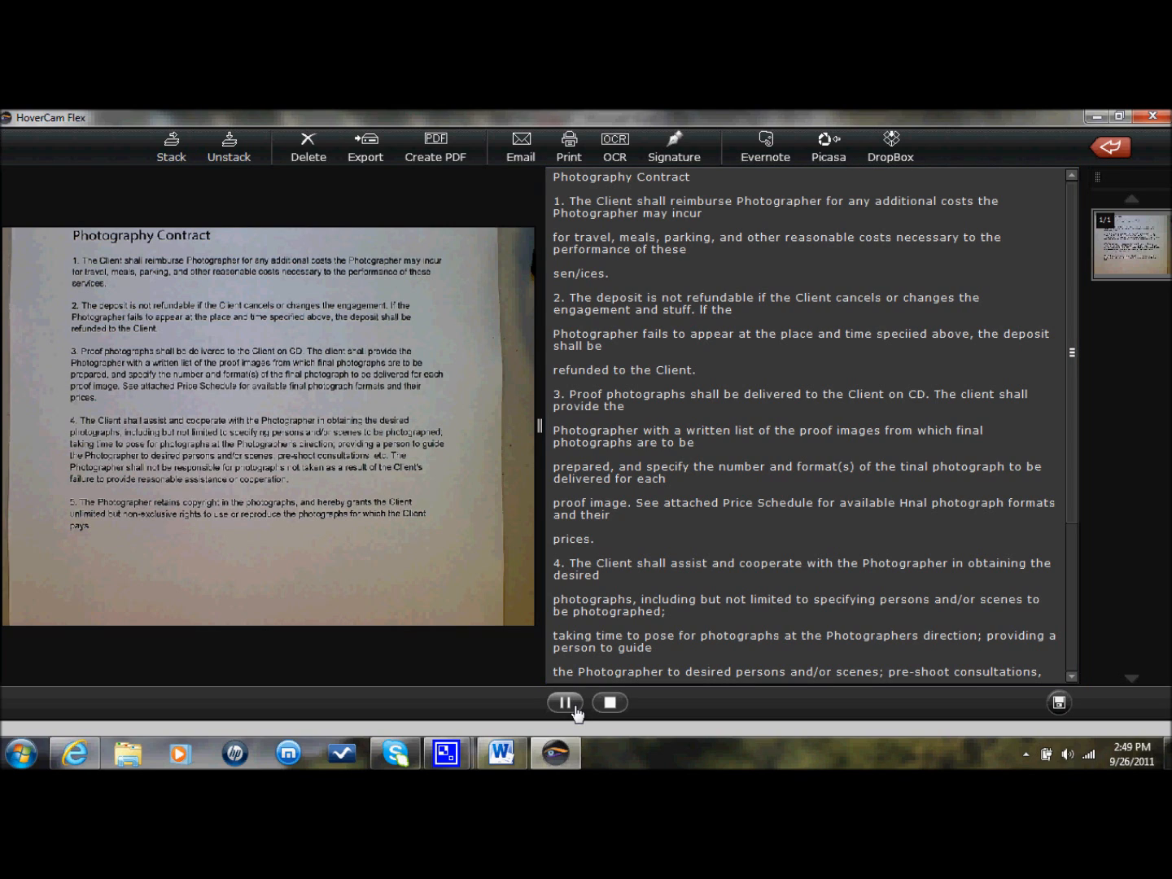
{"action": "left_click", "coordinate": [563, 701]}
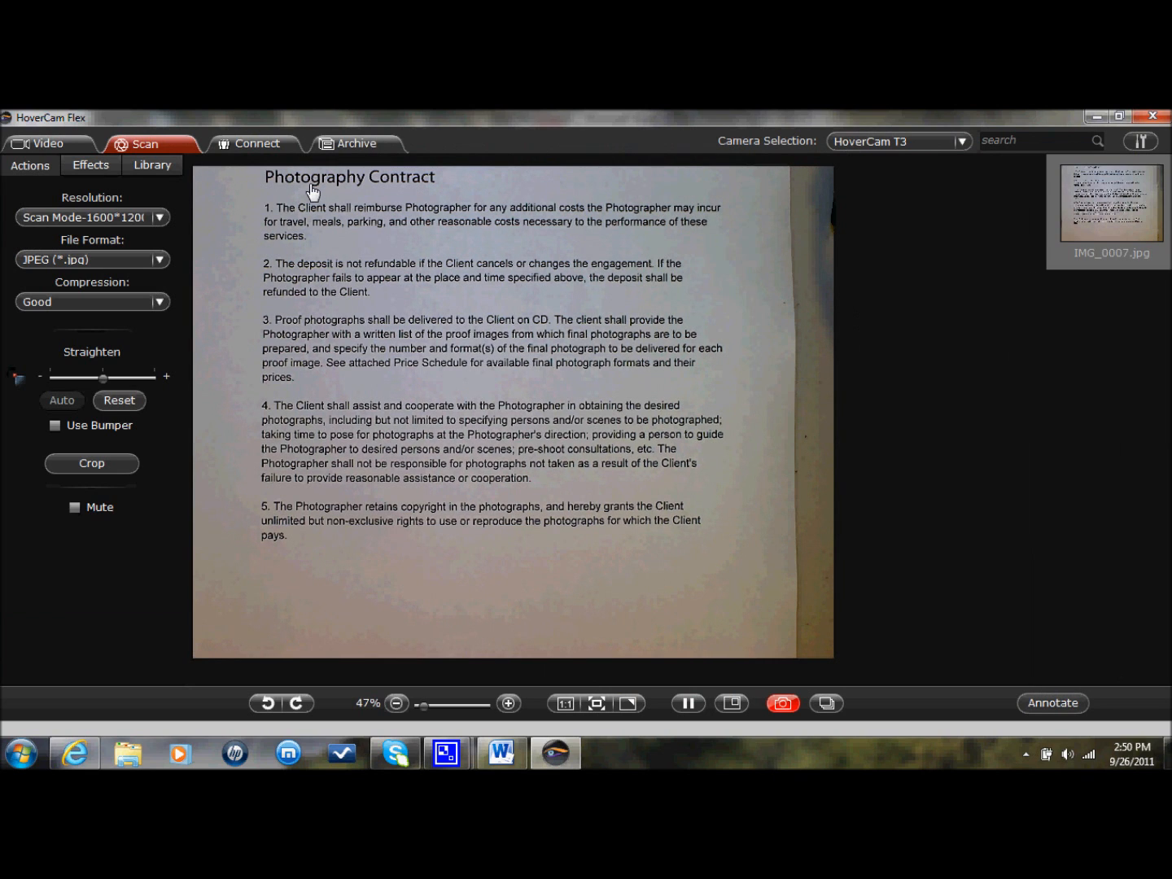
Reopen IMG_0007 from the library and verify the signature password to stamp it
{"action": "left_click", "coordinate": [358, 143]}
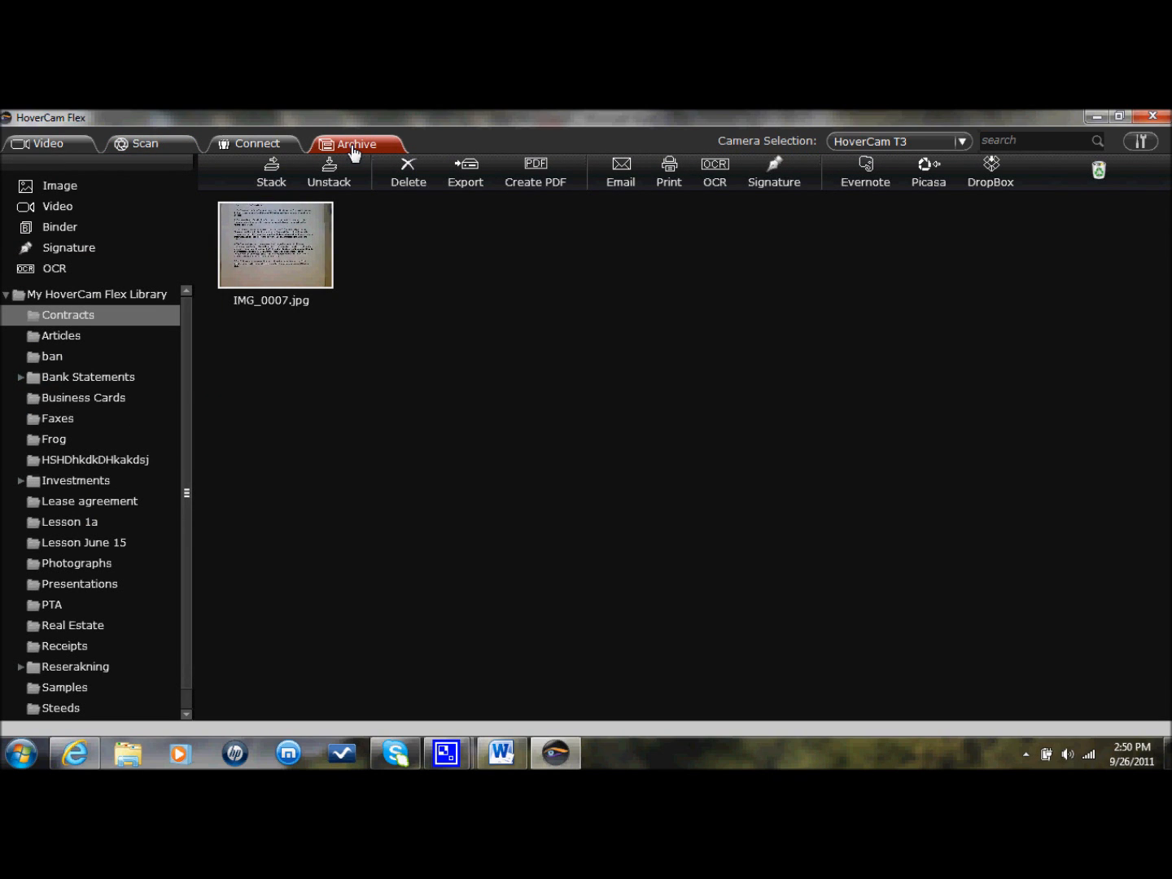
{"action": "double_click", "coordinate": [275, 245]}
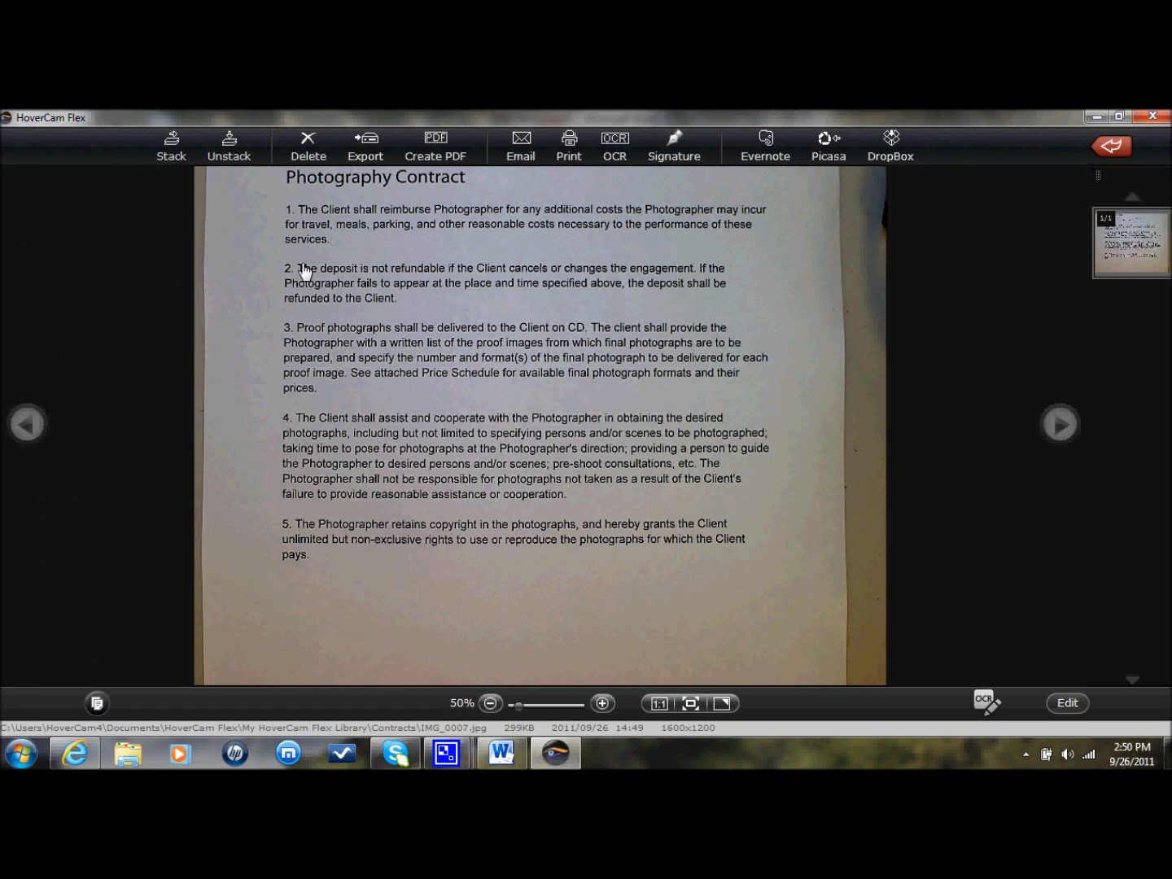
{"action": "mouse_move", "coordinate": [714, 350]}
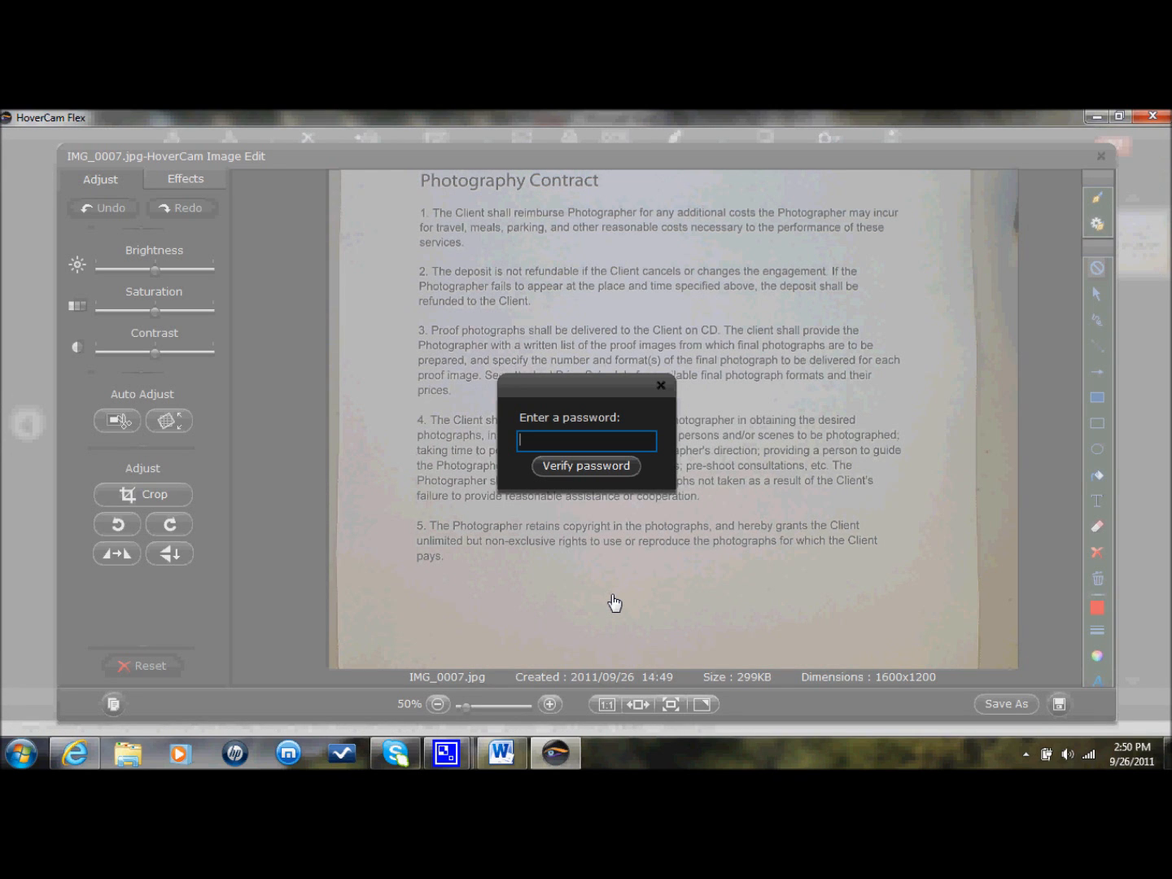
{"action": "type", "text": "***"}
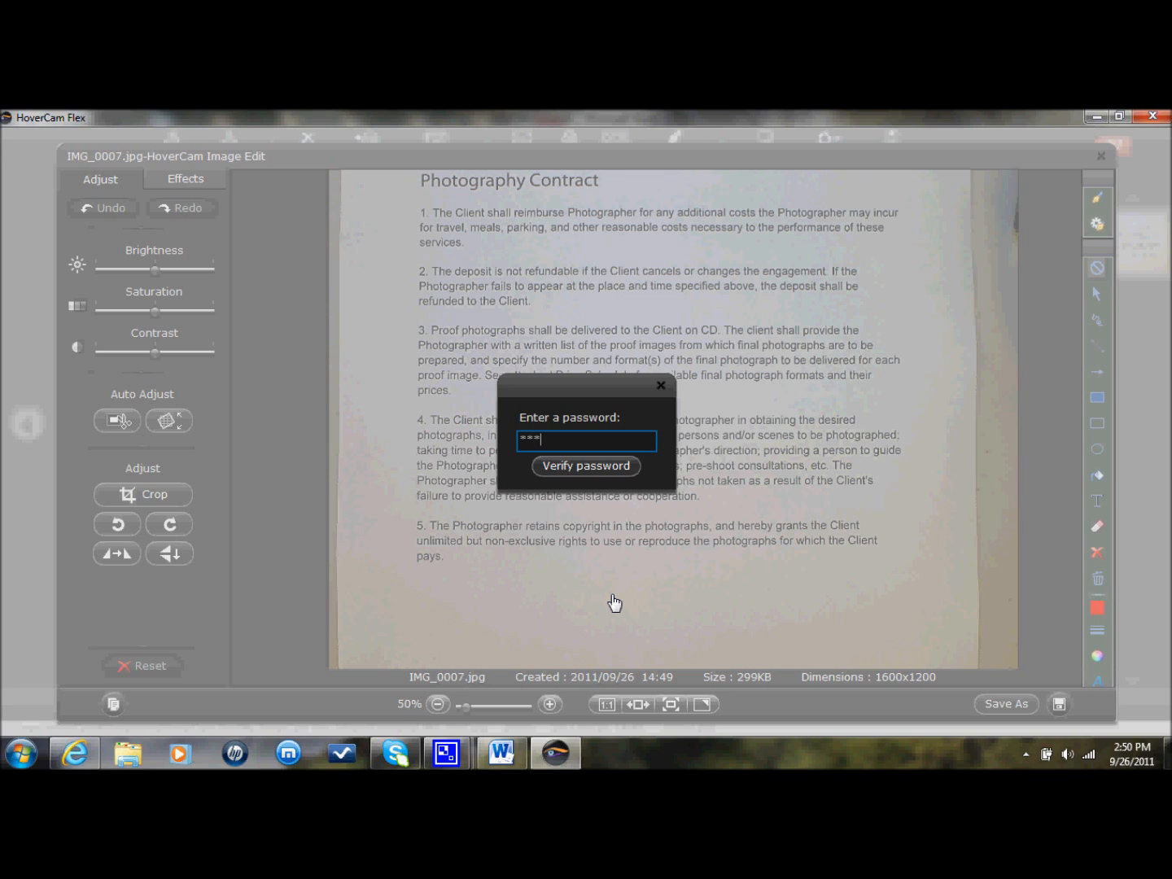
{"action": "left_click", "coordinate": [586, 465]}
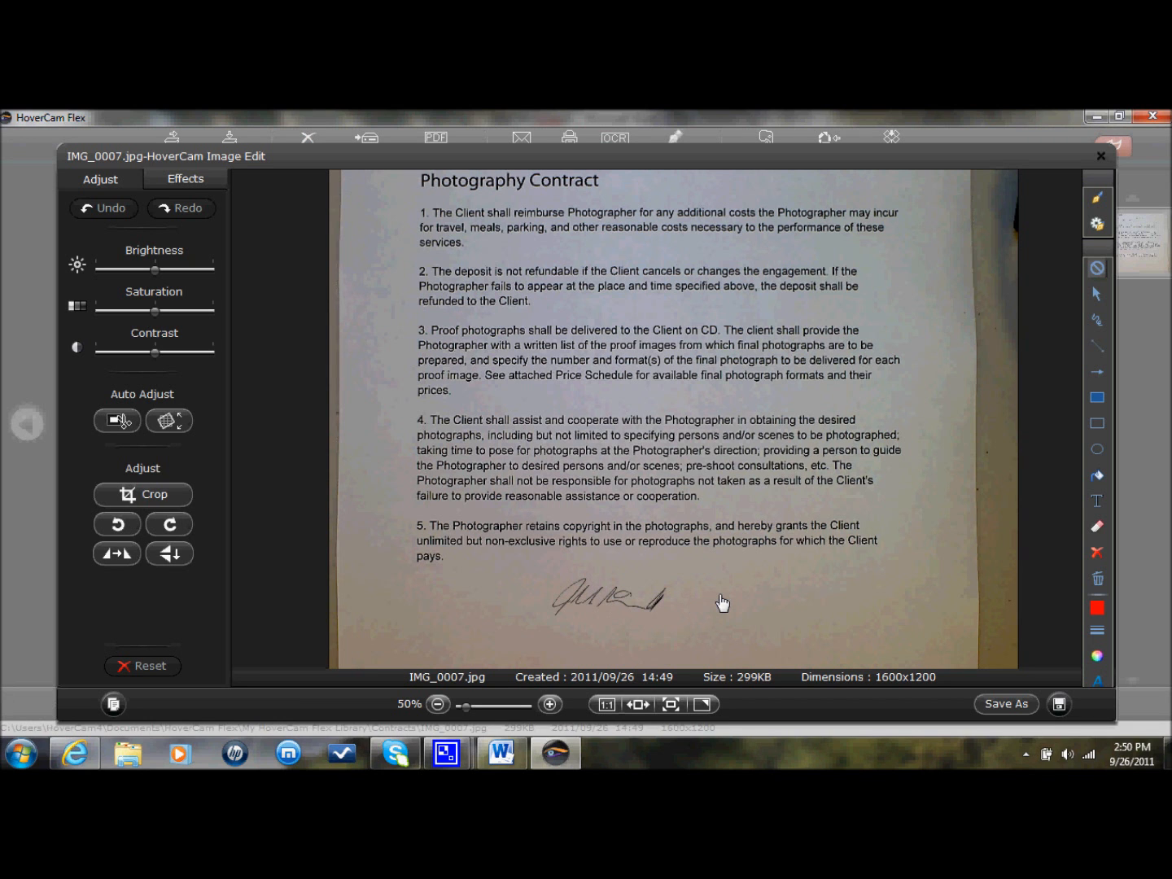
{"action": "mouse_move", "coordinate": [723, 596]}
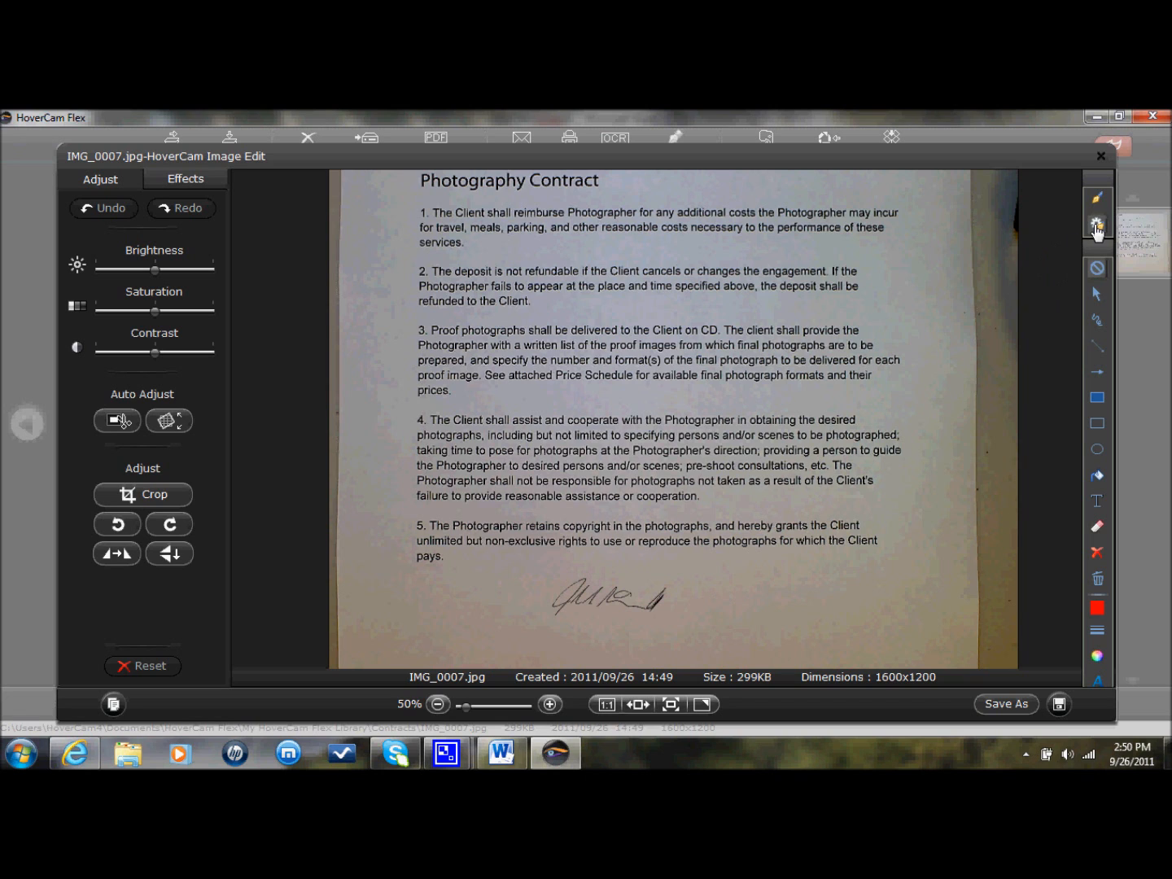
Close the image editor and return to the scanned contract page
{"action": "left_click", "coordinate": [1096, 225]}
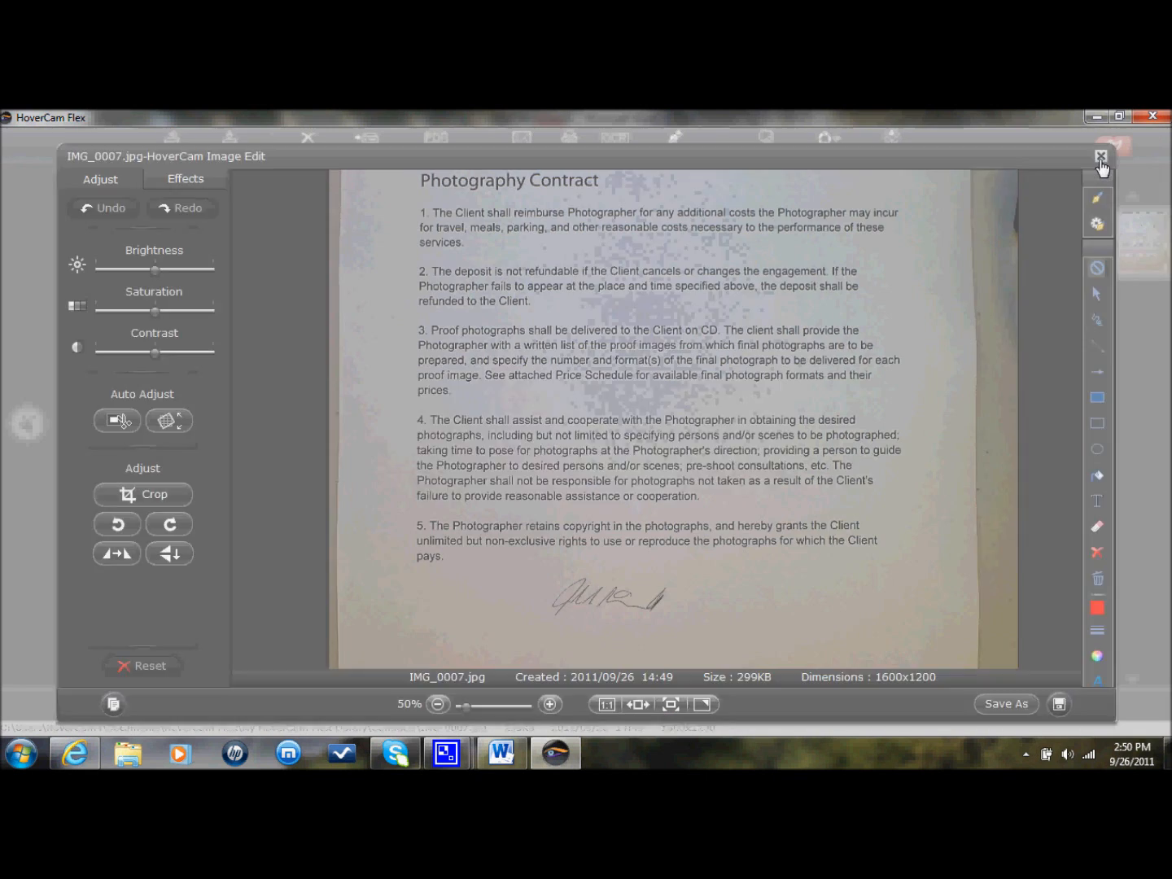
{"action": "left_click", "coordinate": [1097, 156]}
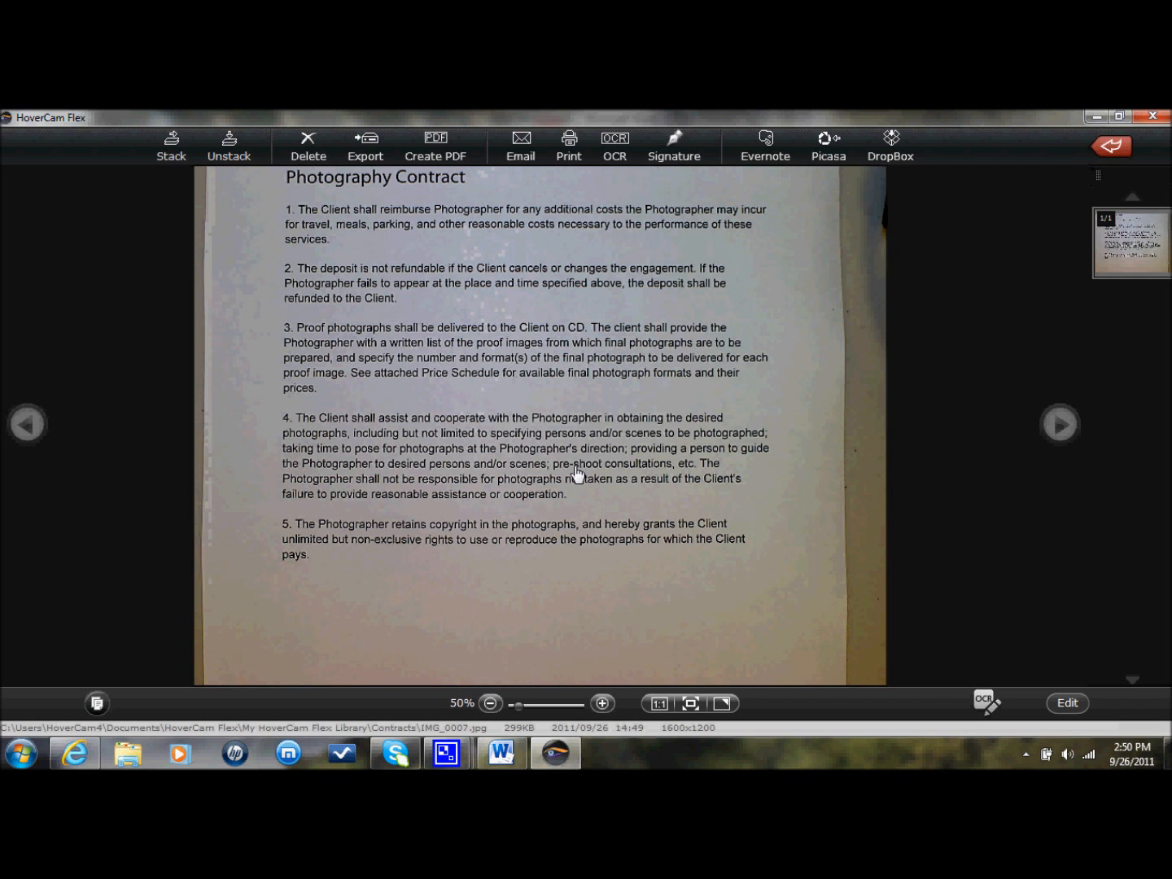
Begin a new e-signature named john123 with its password entered twice
{"action": "left_click", "coordinate": [674, 145]}
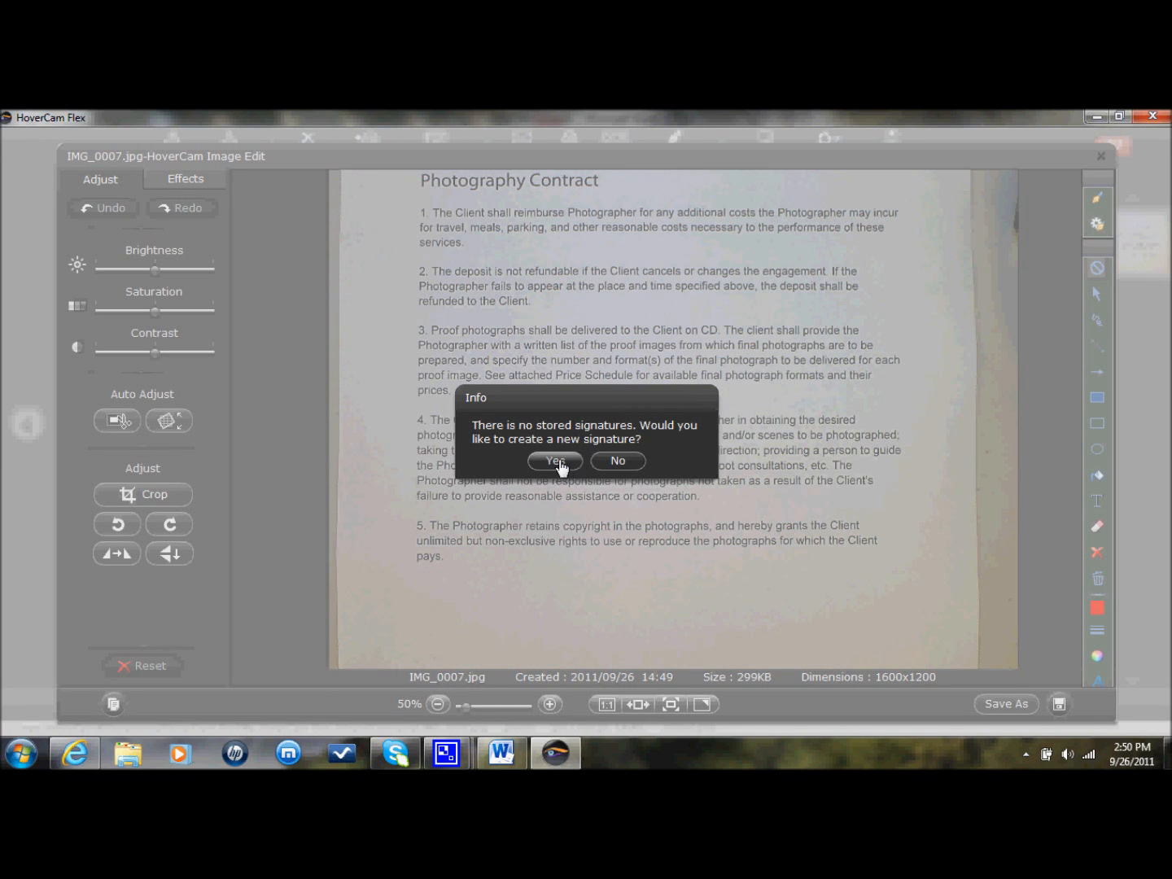
{"action": "left_click", "coordinate": [553, 460]}
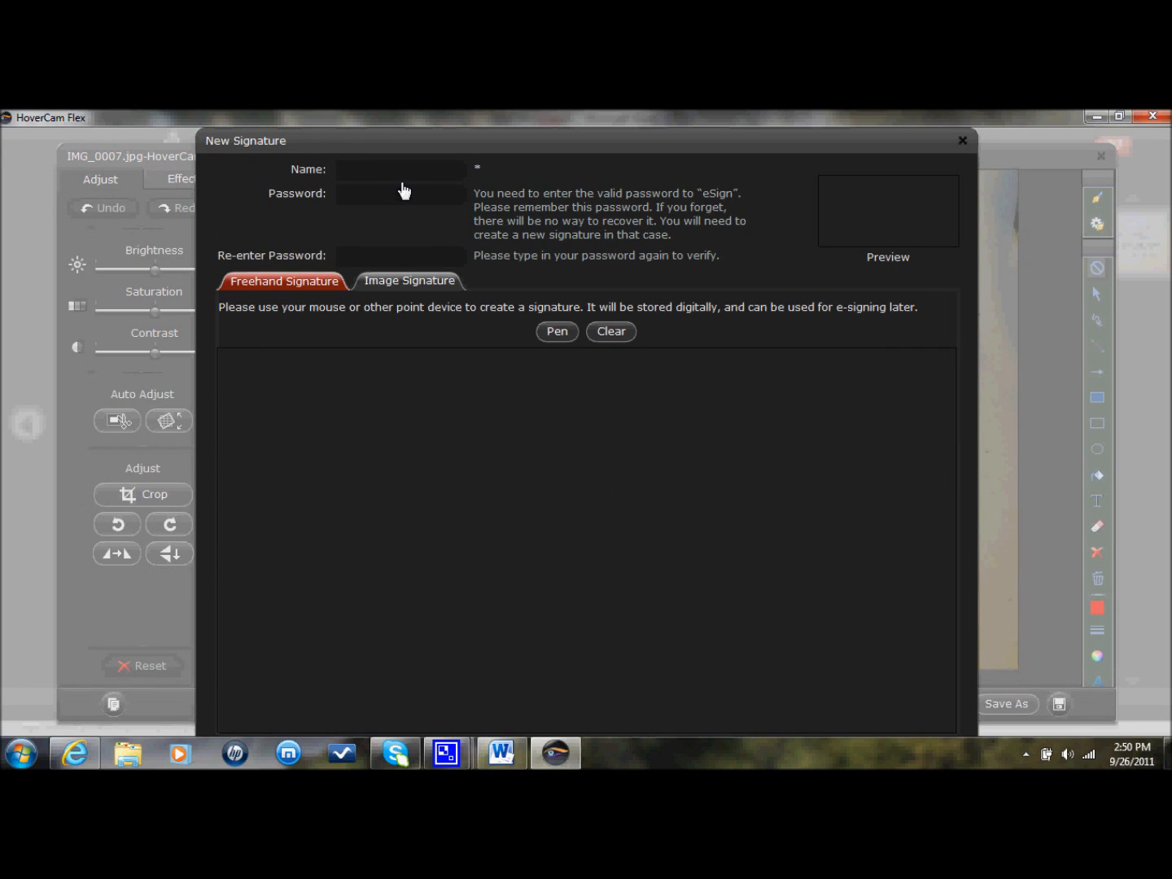
{"action": "type", "text": "john123"}
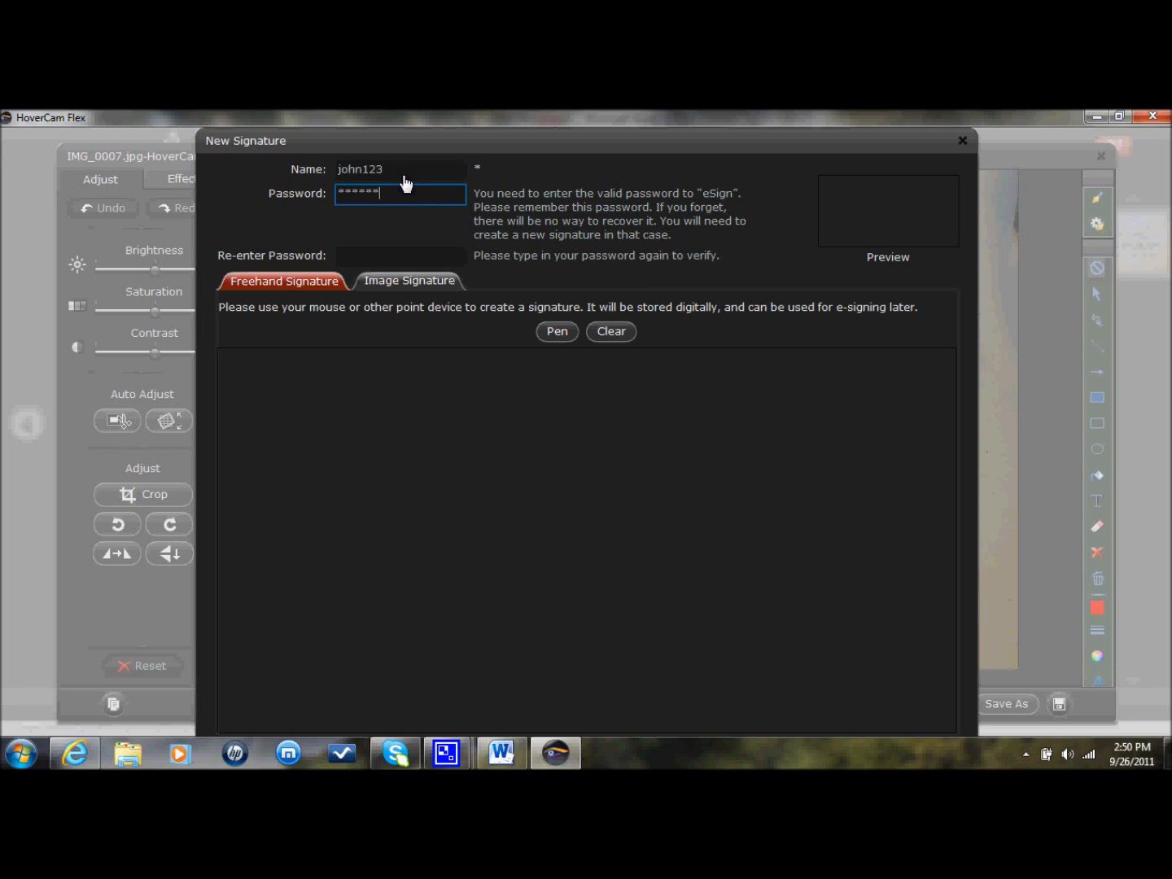
{"action": "type", "text": "****"}
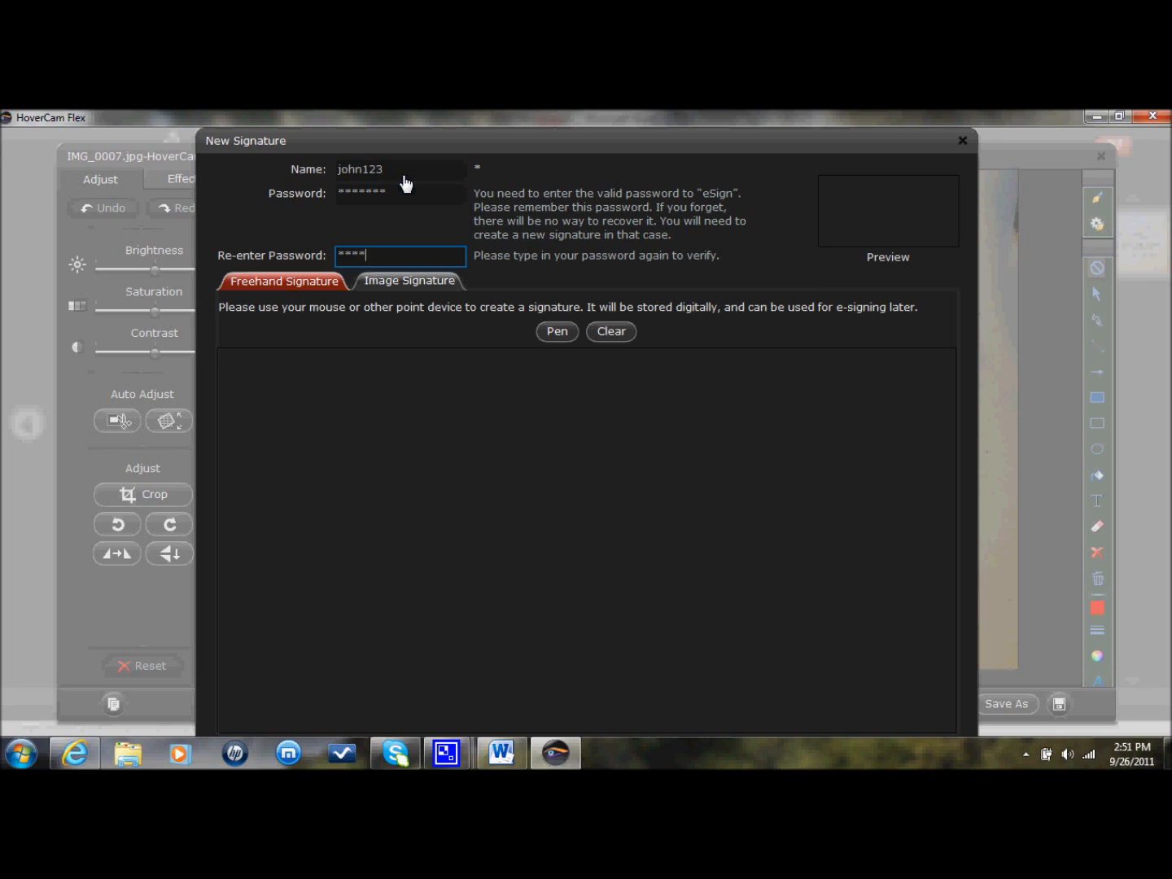
{"action": "type", "text": "****"}
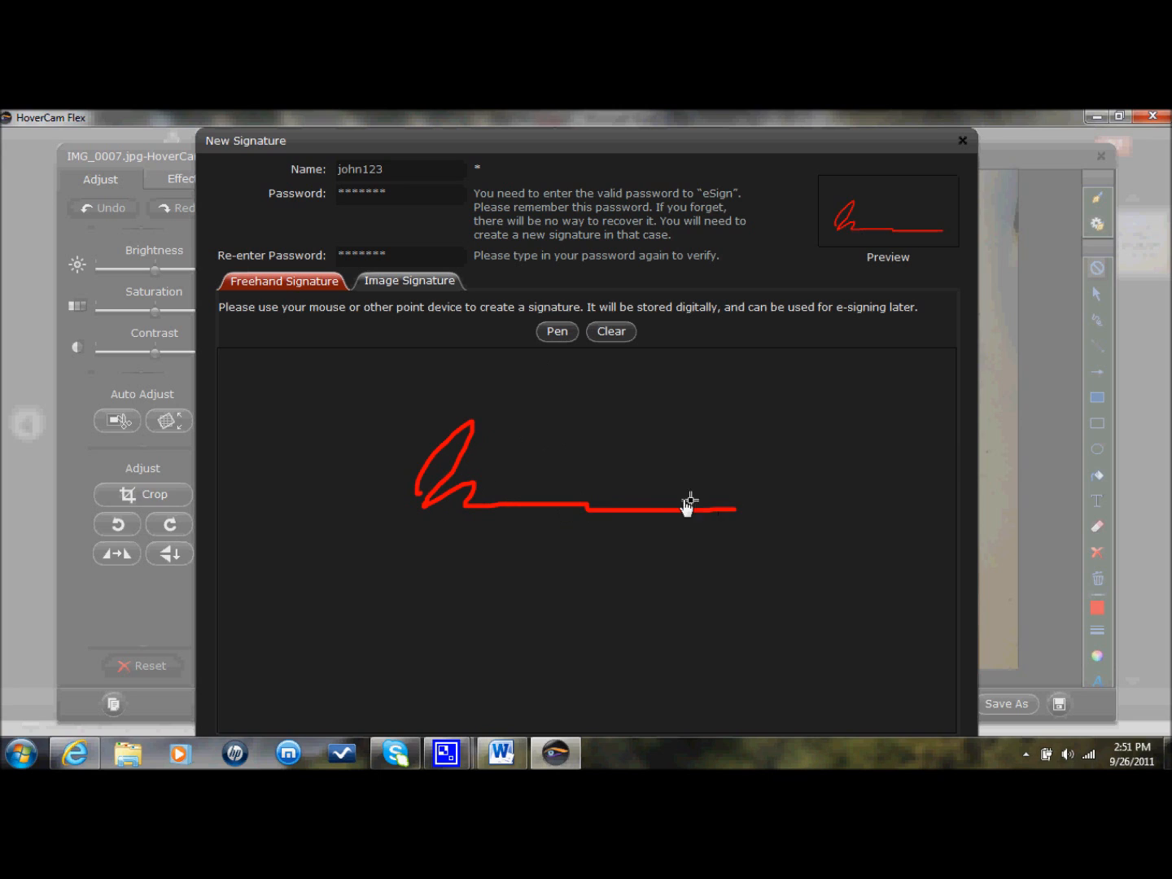
{"action": "mouse_move", "coordinate": [573, 514]}
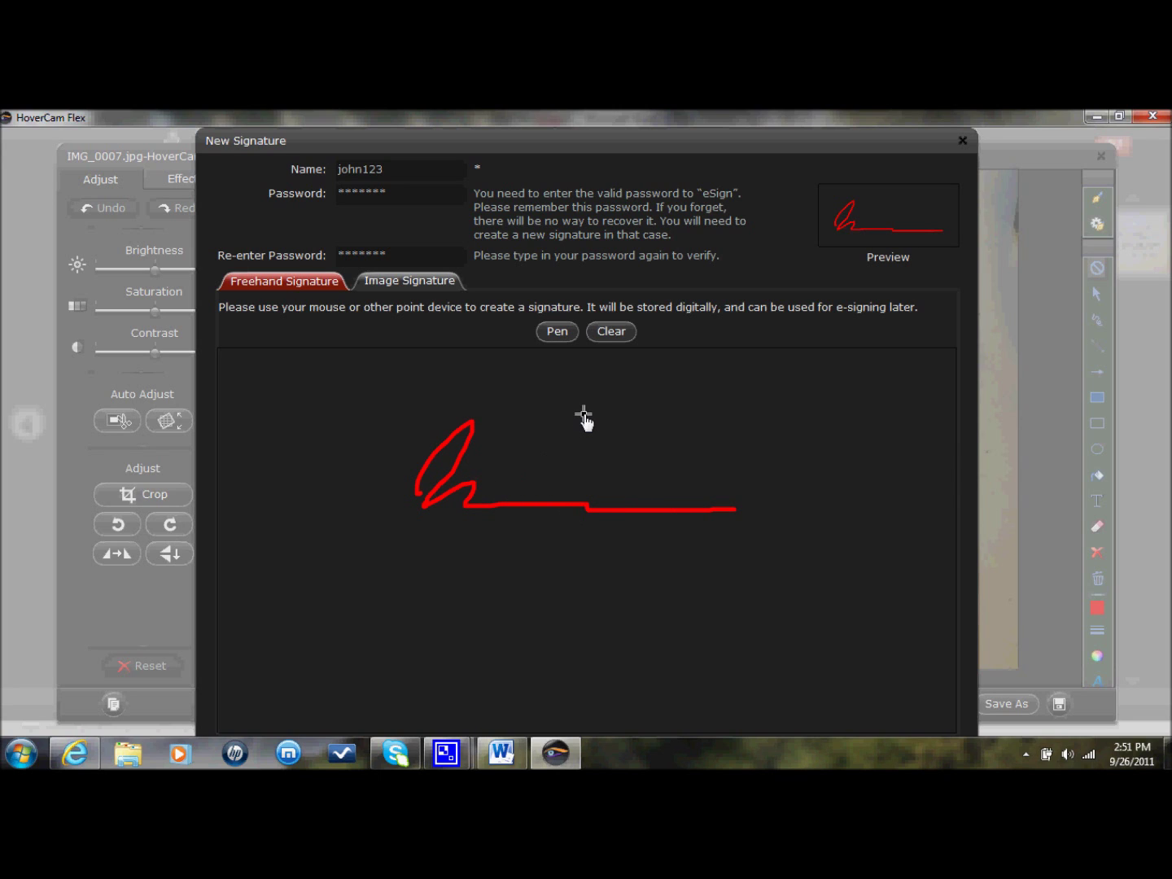
{"action": "mouse_move", "coordinate": [564, 397]}
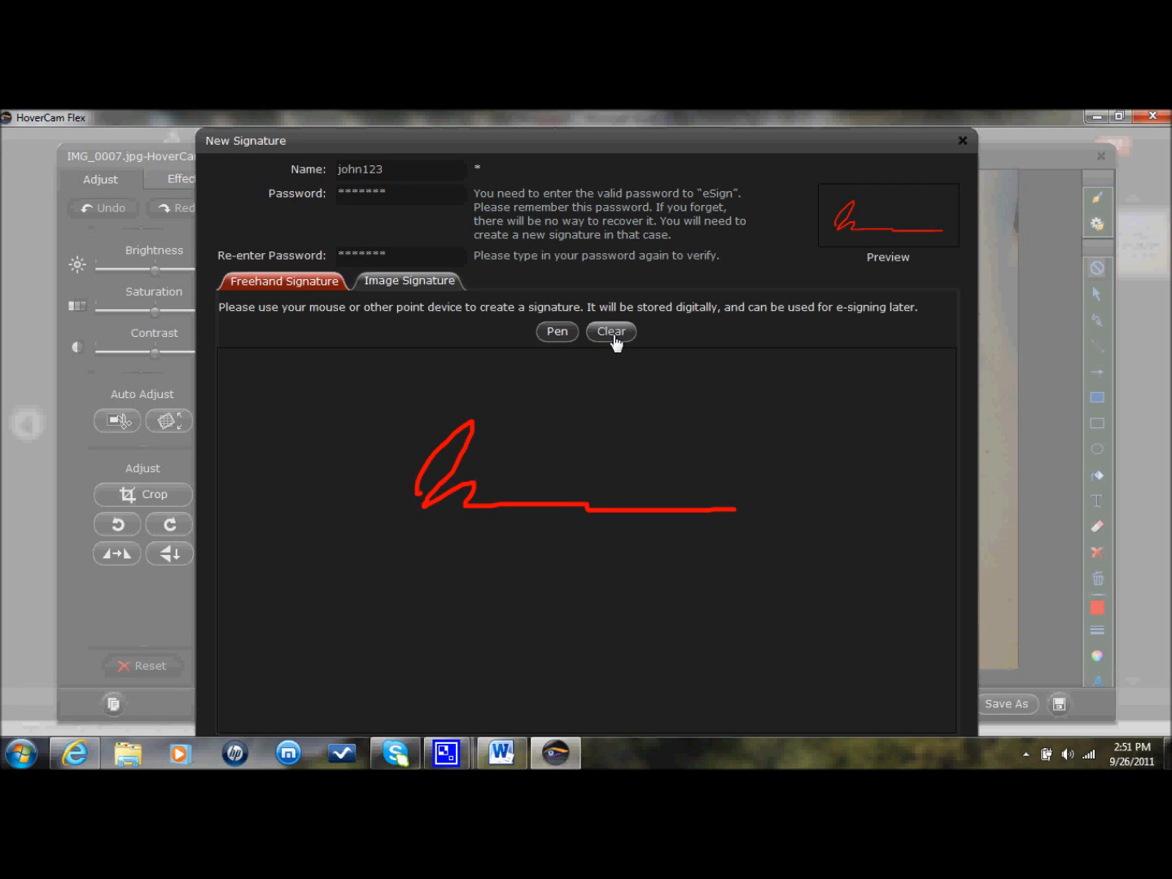
{"action": "left_click", "coordinate": [610, 332]}
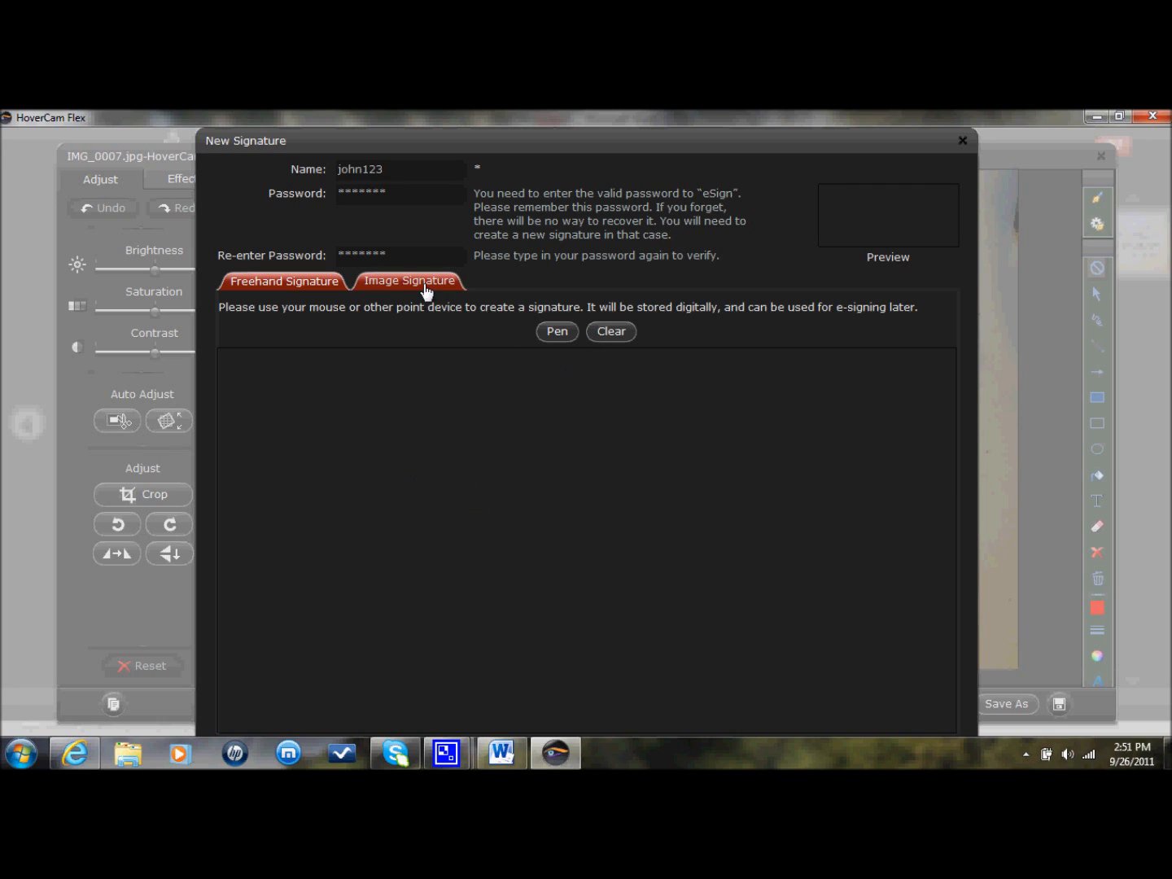
Switch to Image Signature and outline the handwritten autograph as the capture region
{"action": "left_click", "coordinate": [411, 280]}
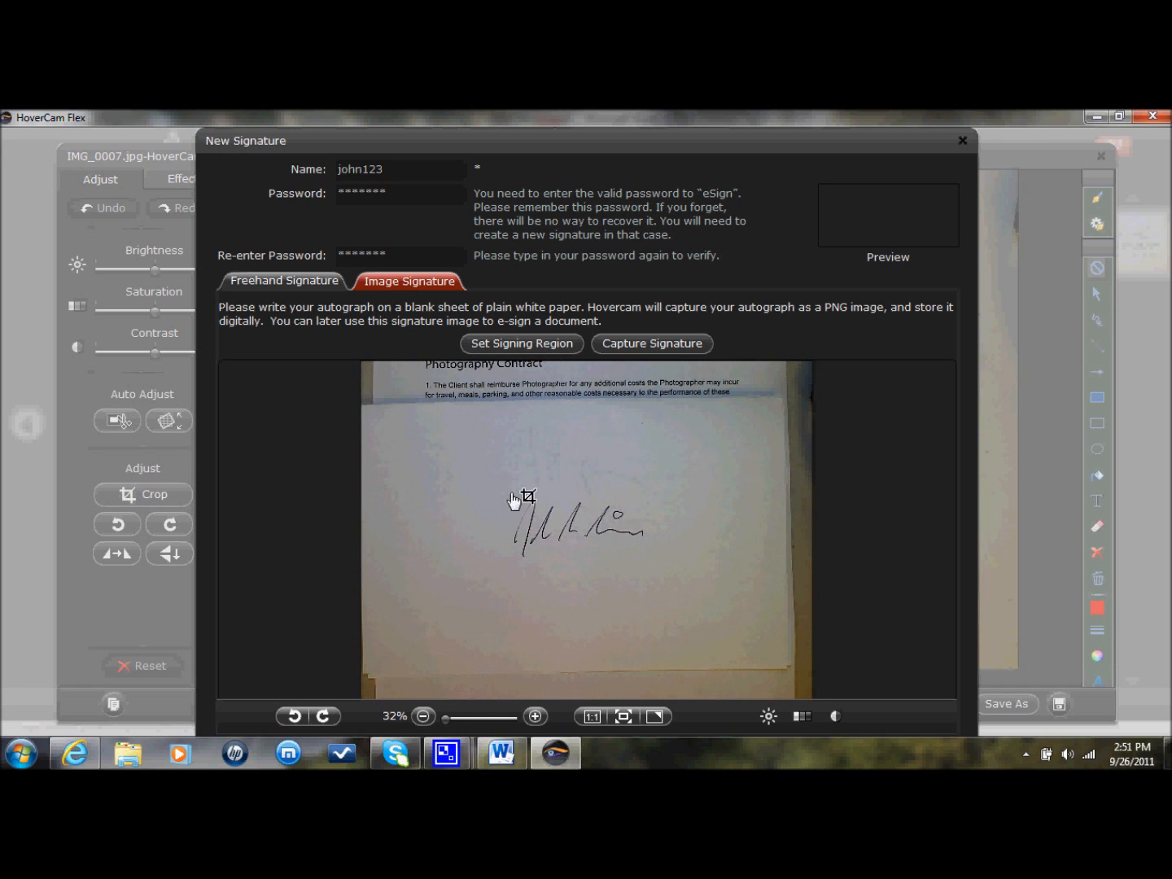
{"action": "left_click_drag", "start_coordinate": [486, 485], "coordinate": [647, 554]}
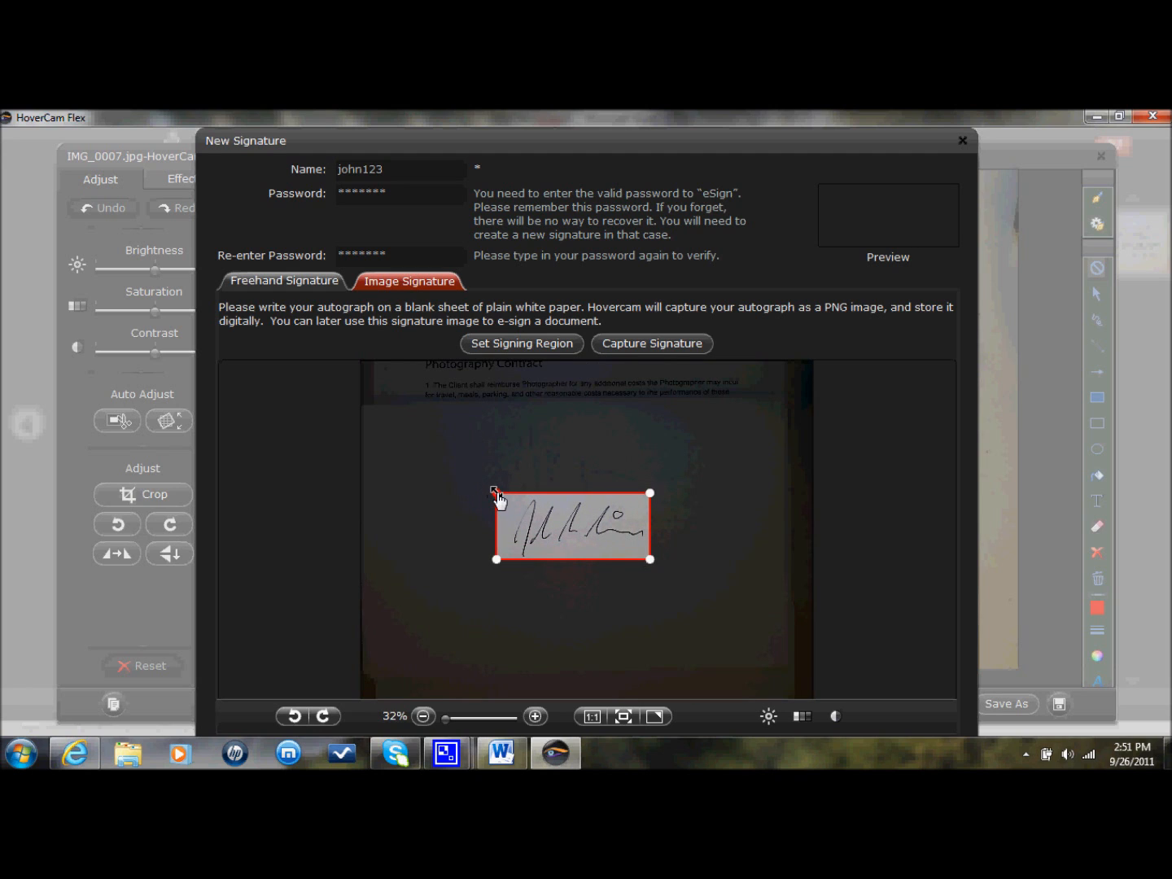
{"action": "mouse_move", "coordinate": [755, 508]}
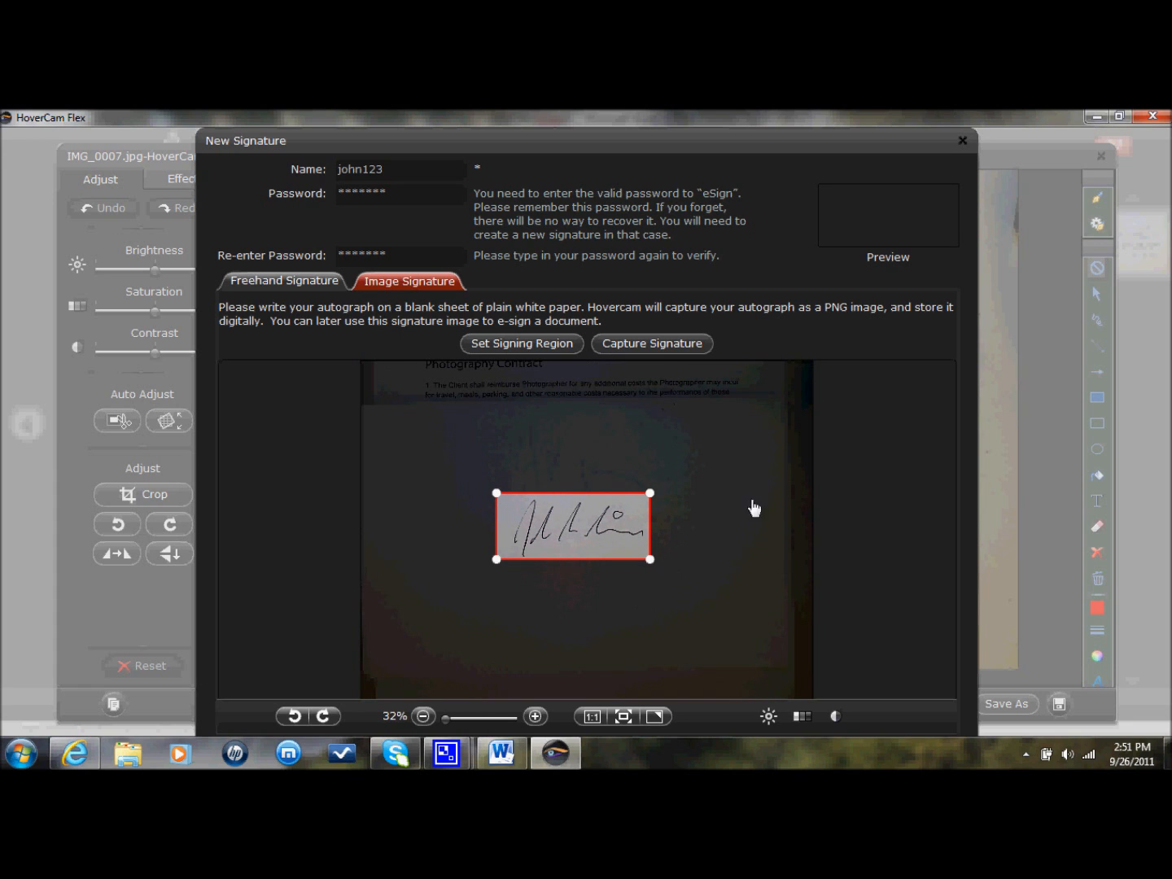
{"action": "mouse_move", "coordinate": [738, 155]}
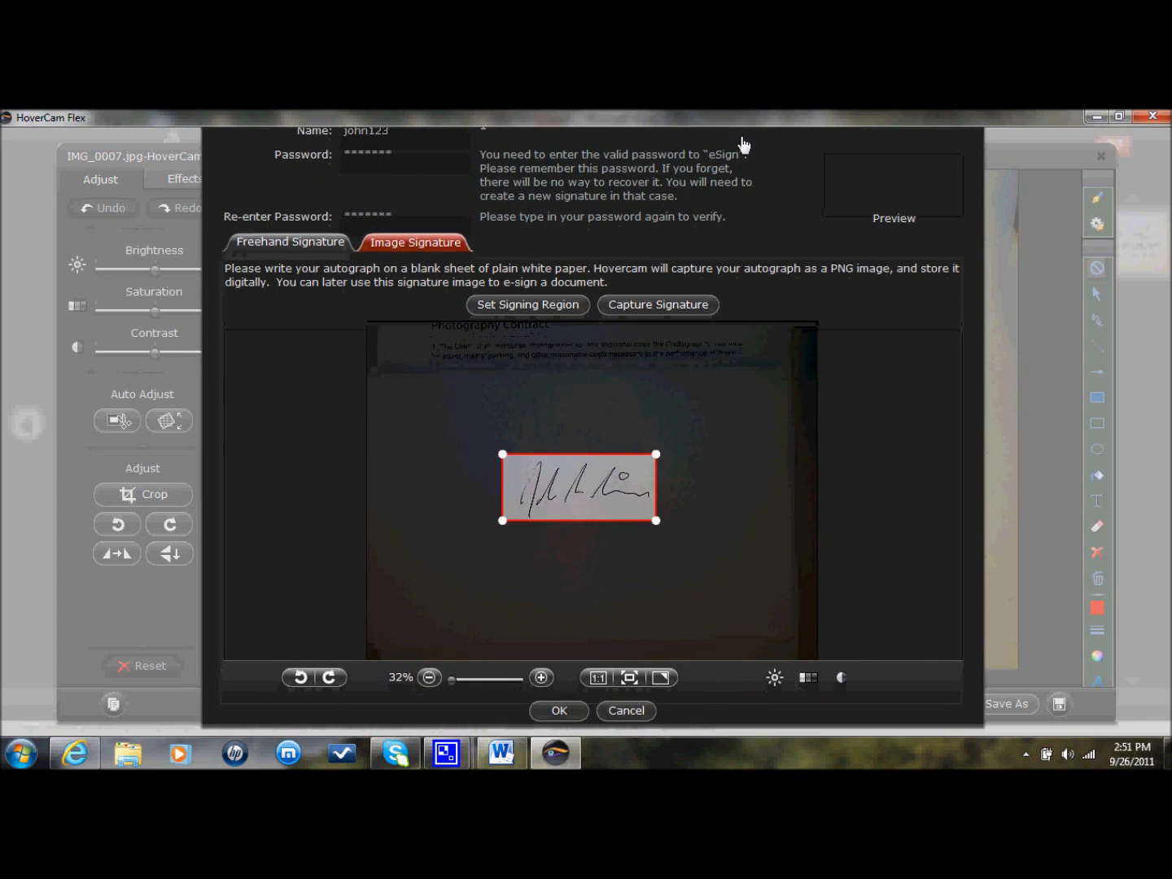
Capture and save the autograph as the signature, then verify its password to sign
{"action": "left_click", "coordinate": [658, 304]}
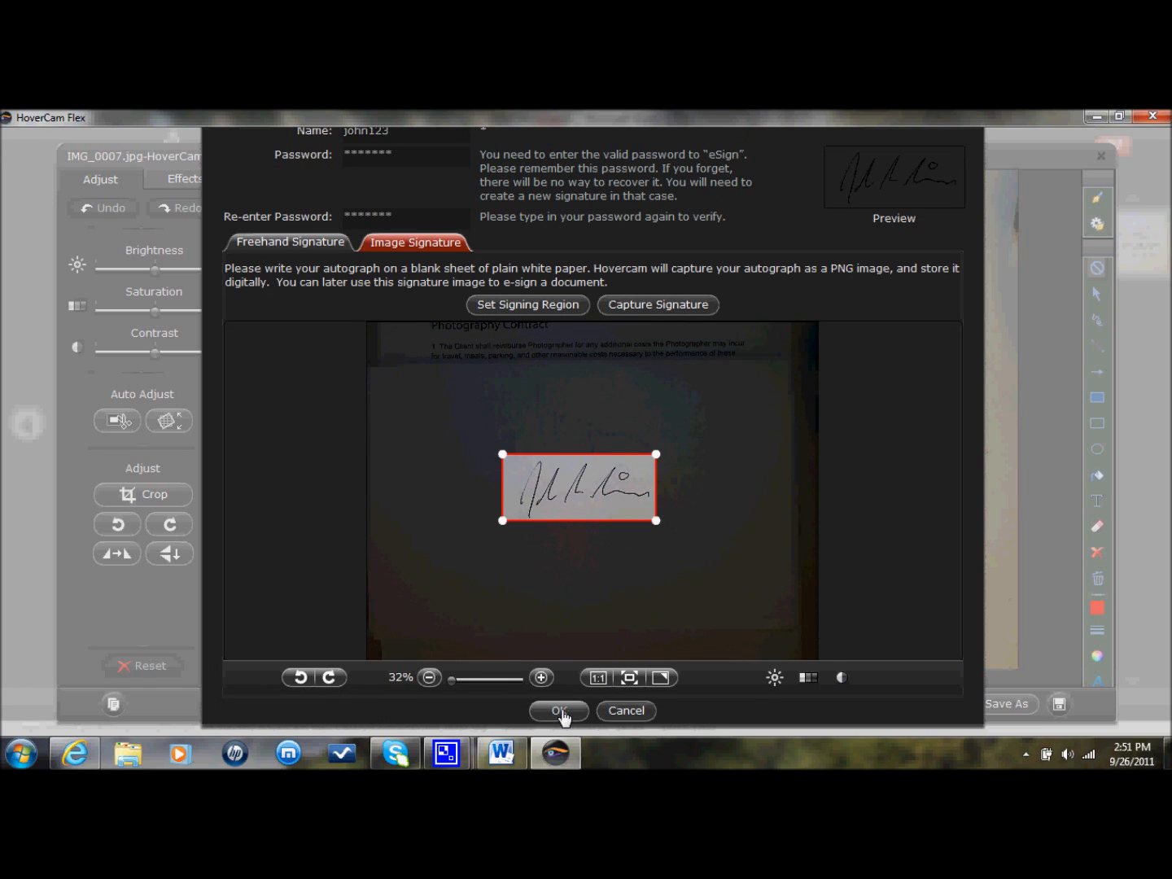
{"action": "left_click", "coordinate": [559, 710]}
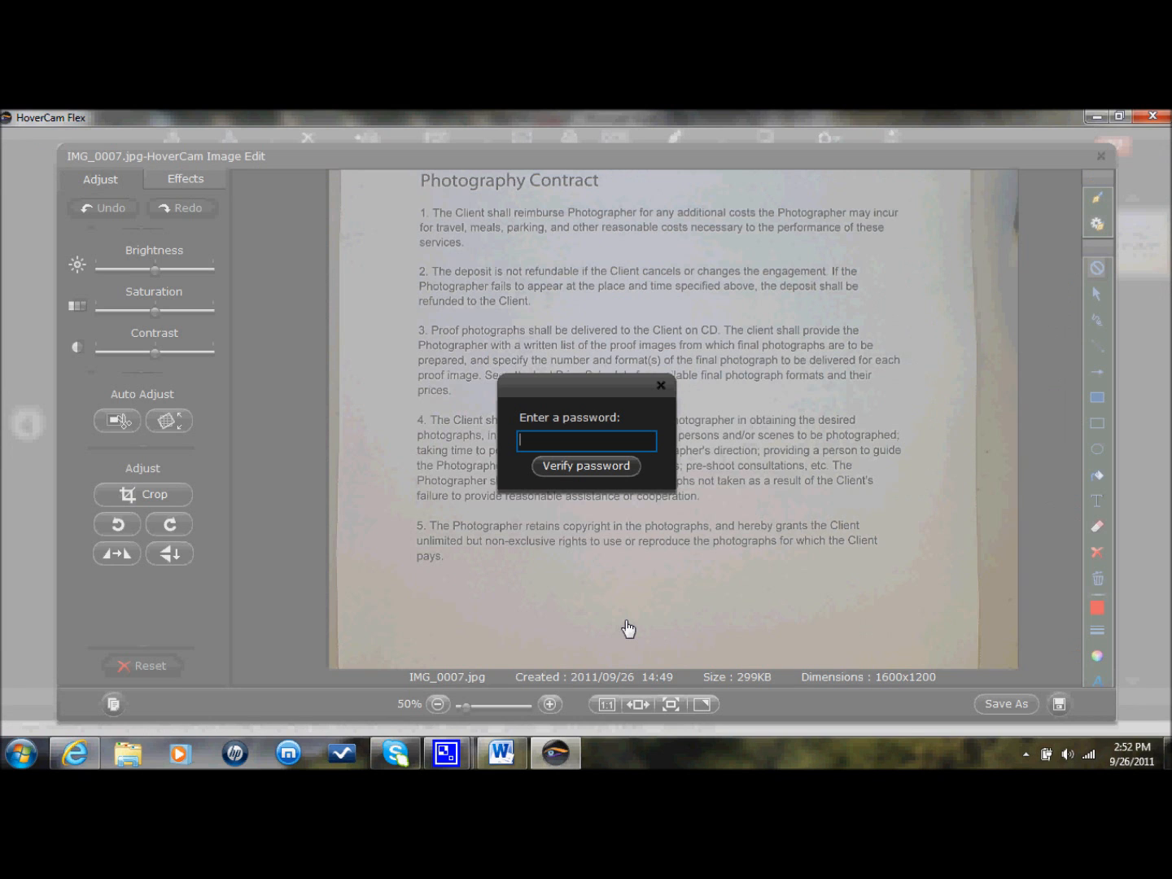
{"action": "type", "text": "**"}
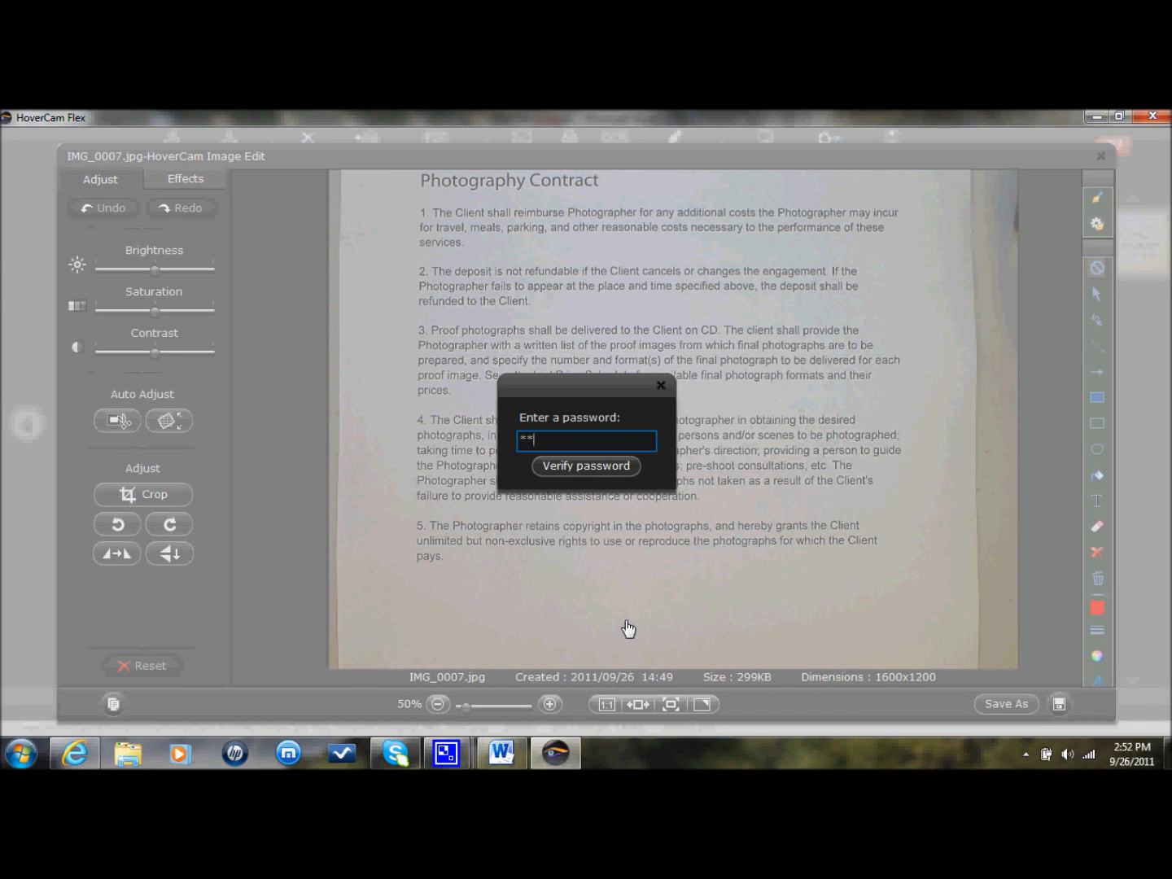
{"action": "left_click", "coordinate": [586, 466]}
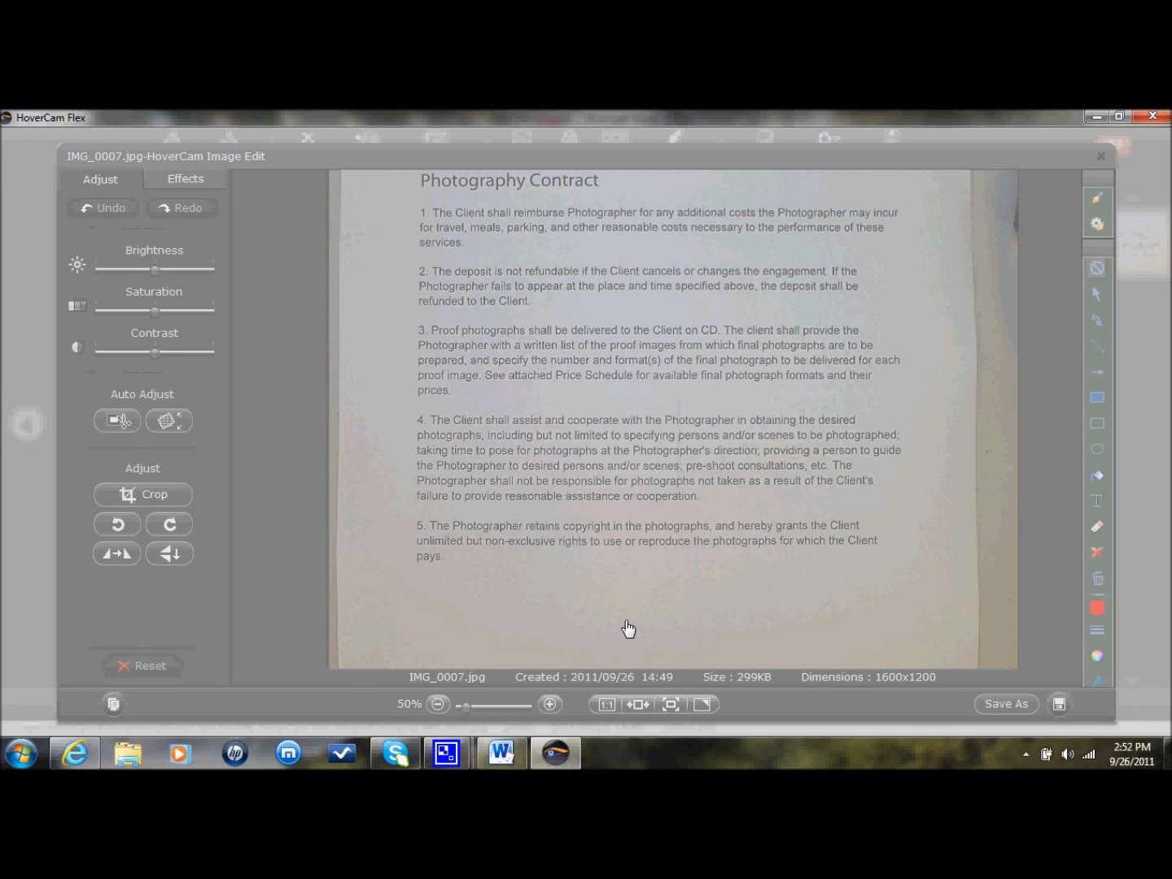